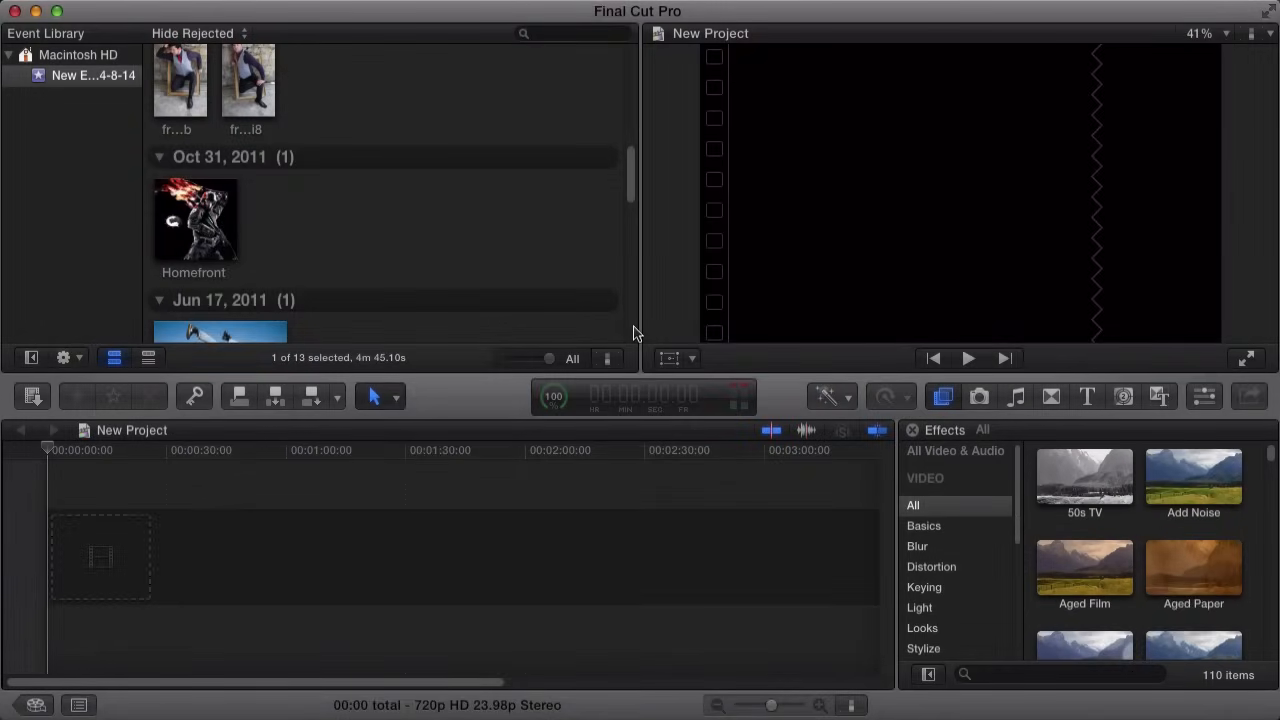
mouse_move(632, 335)
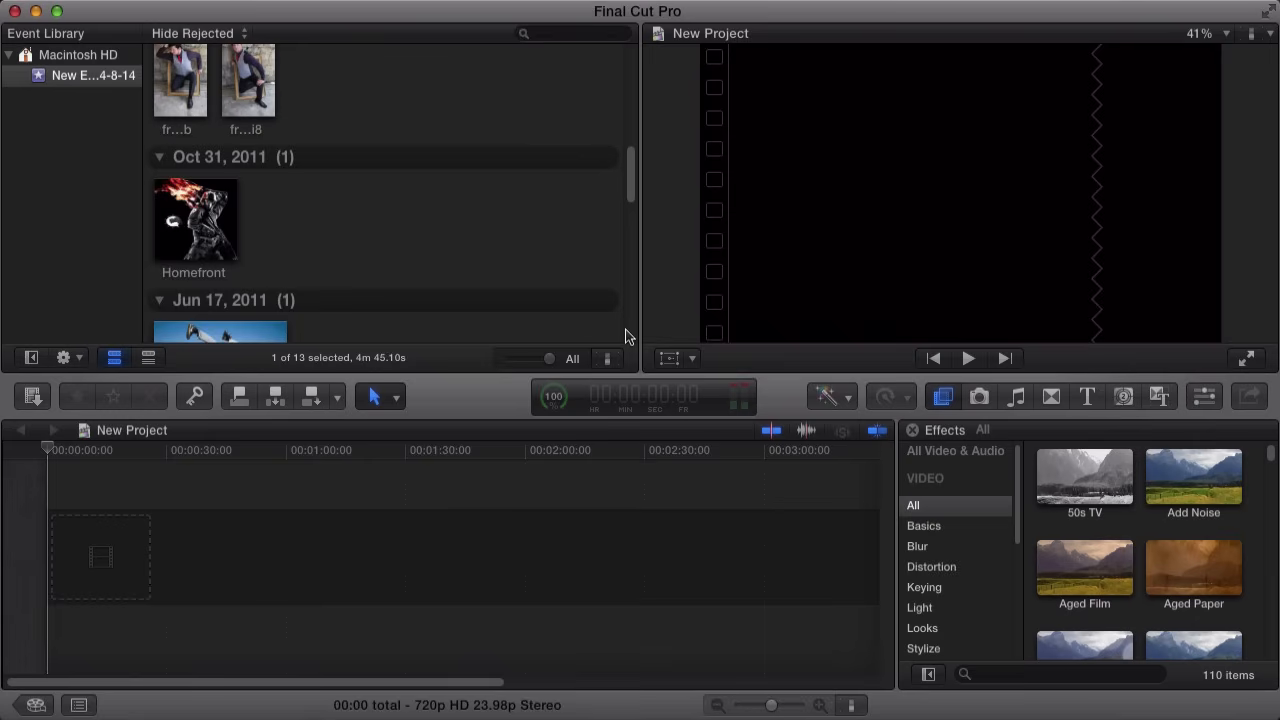
mouse_move(650, 293)
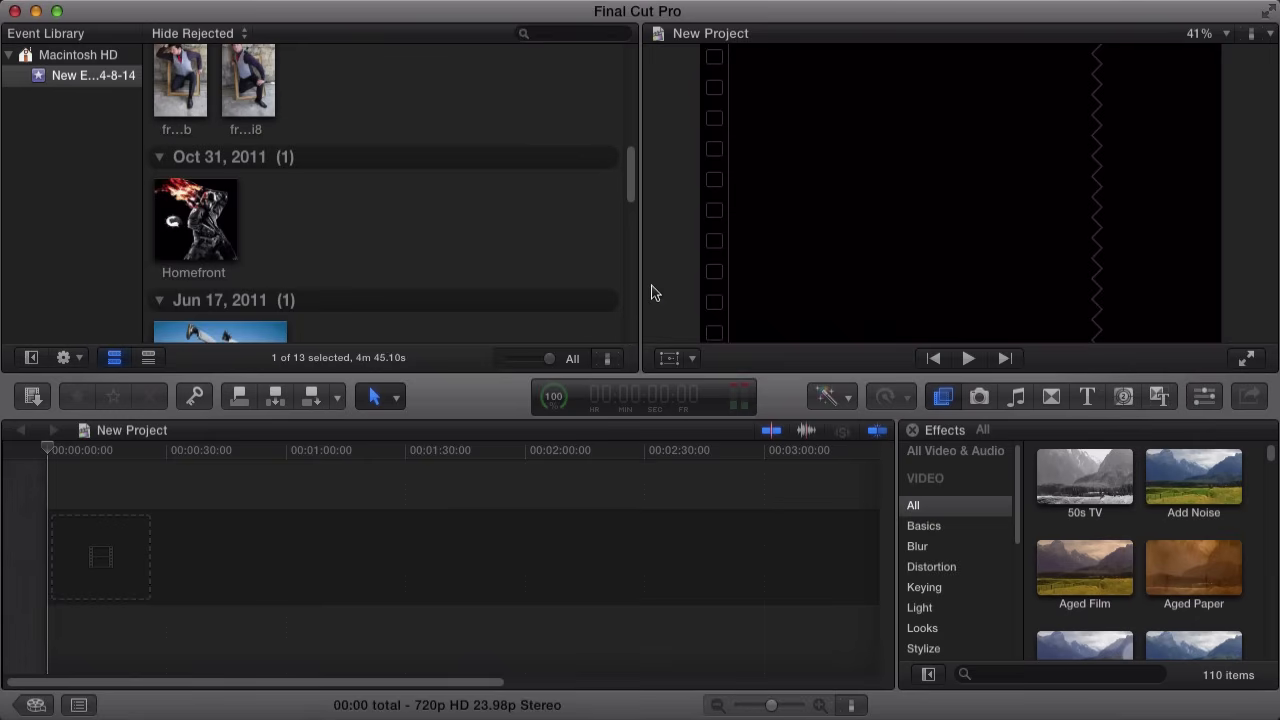
- Add the Custom generator from the Generators browser to the timeline above the Ten Feet Tall song
scroll(down, 3)
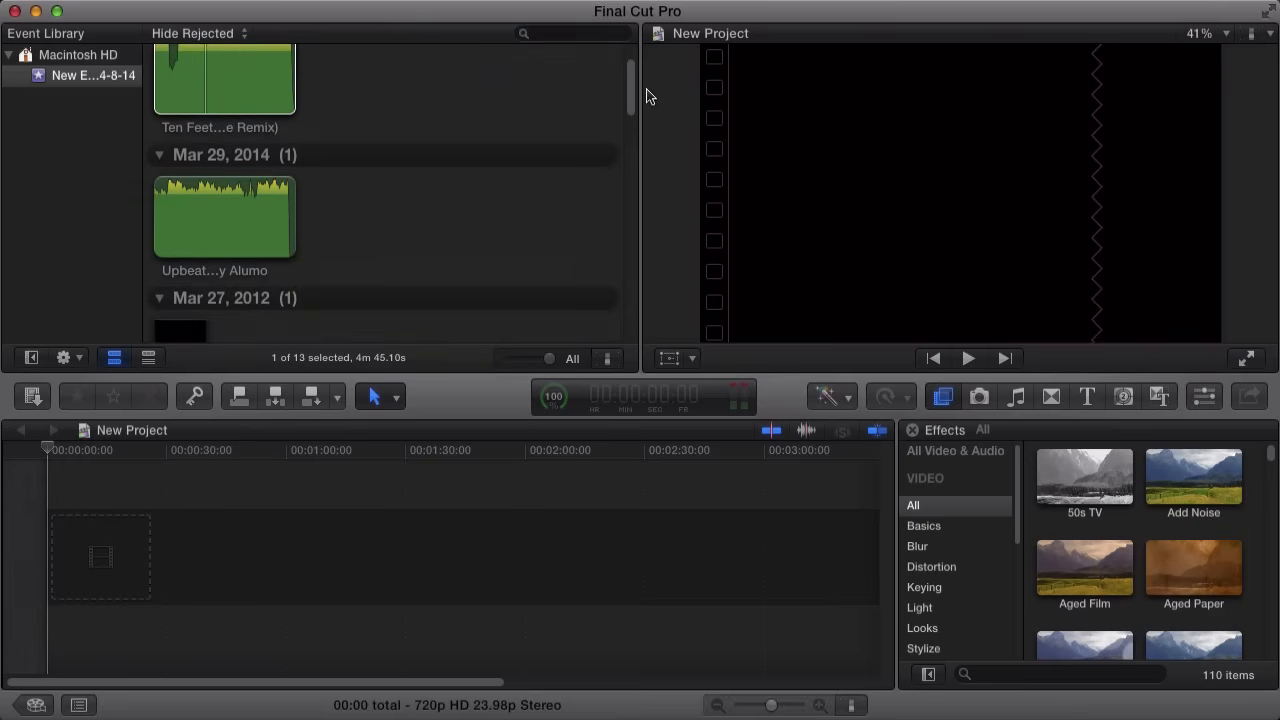
scroll(down, 3)
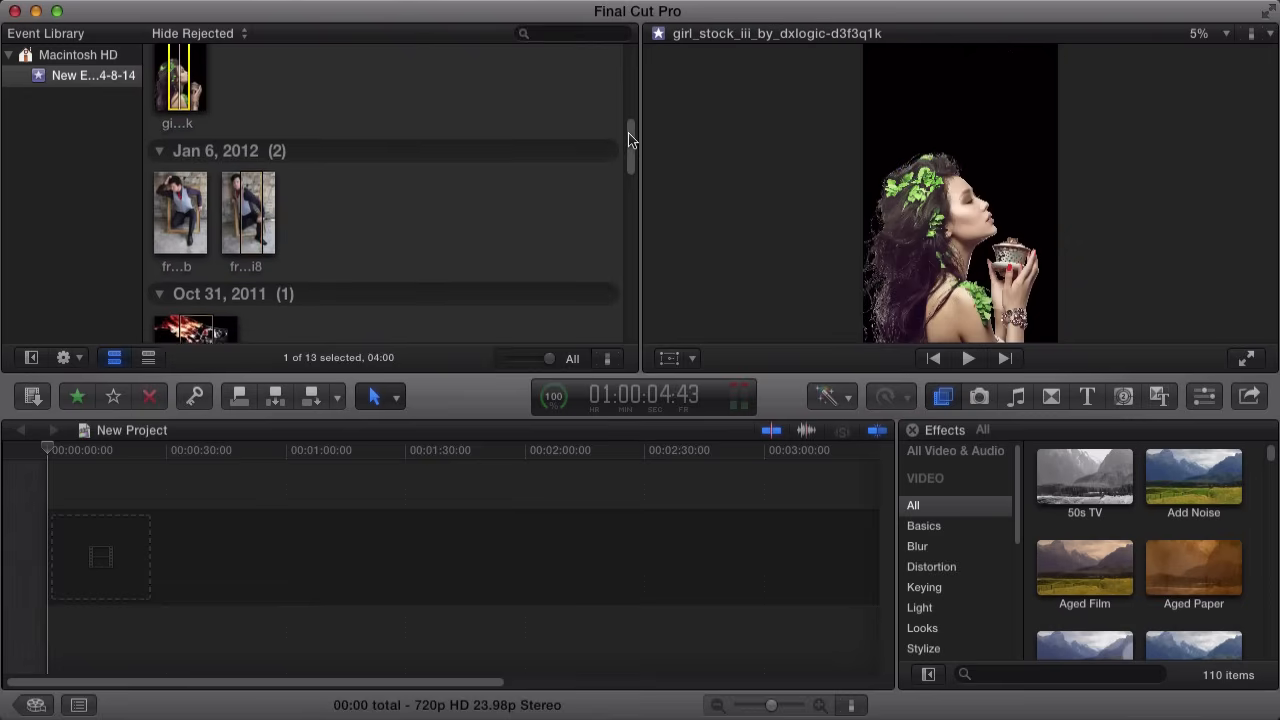
scroll(down, 3)
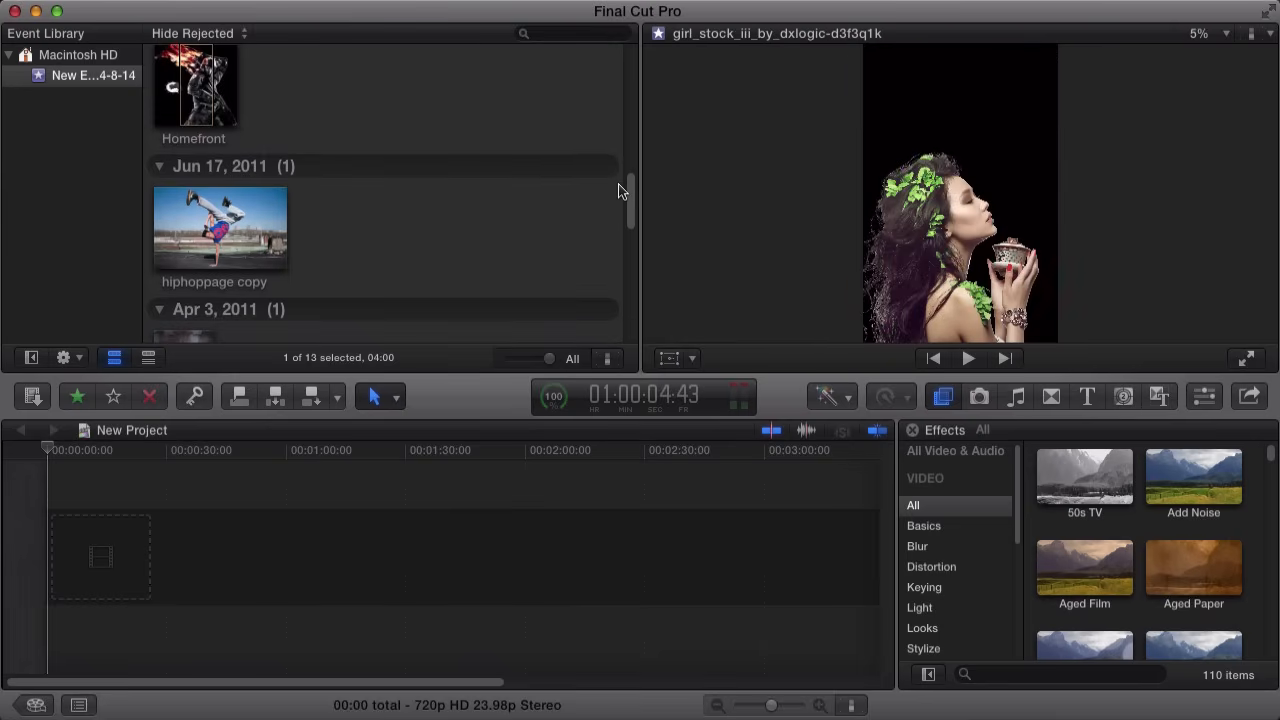
scroll(down, 3)
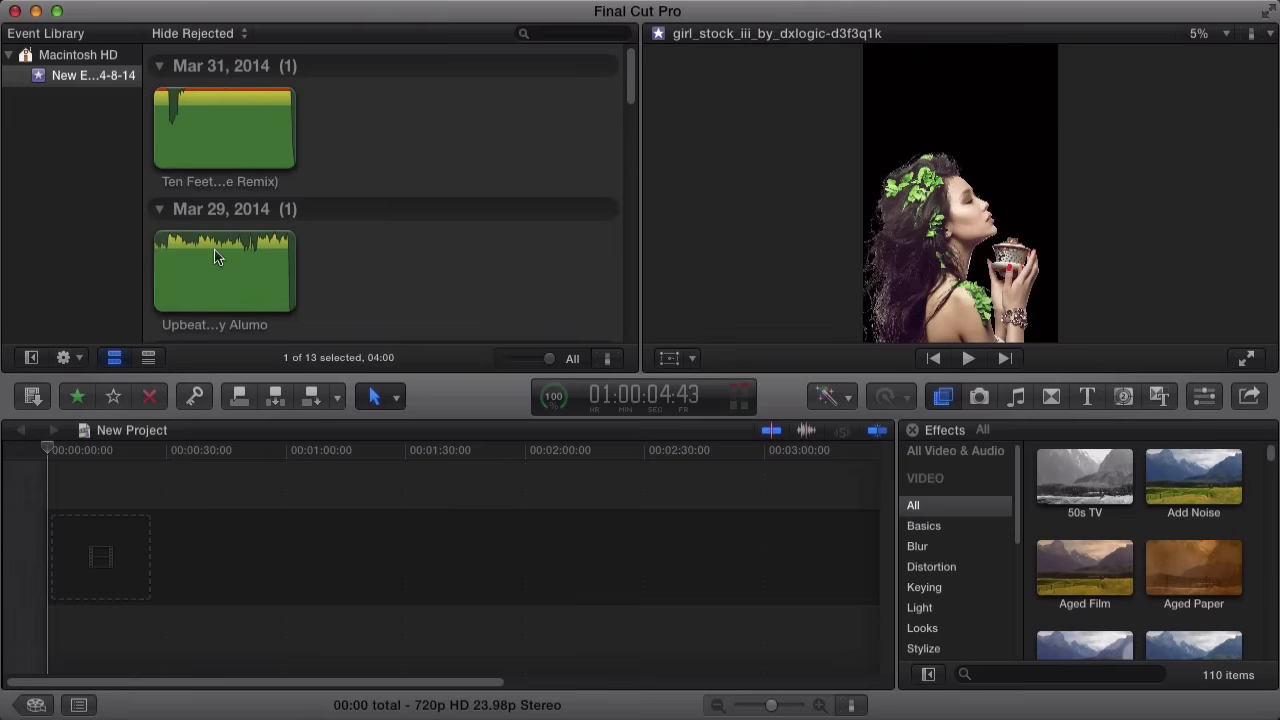
mouse_move(915, 435)
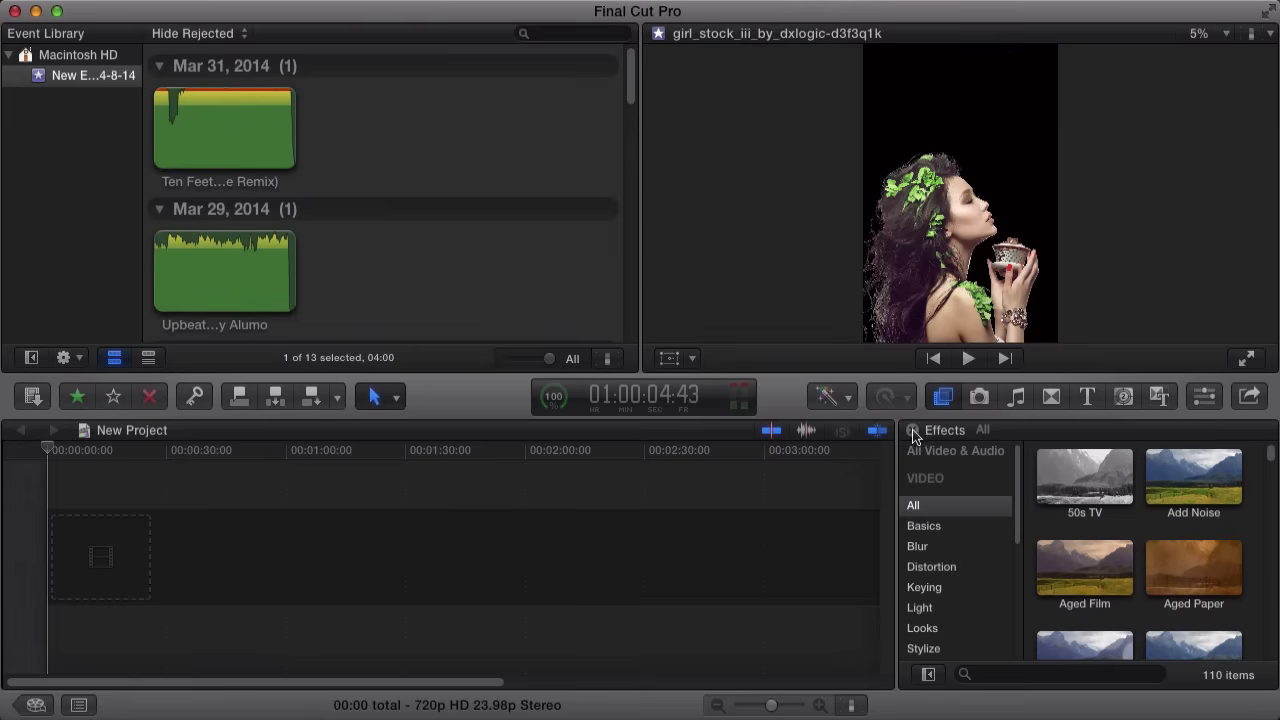
mouse_move(1035, 490)
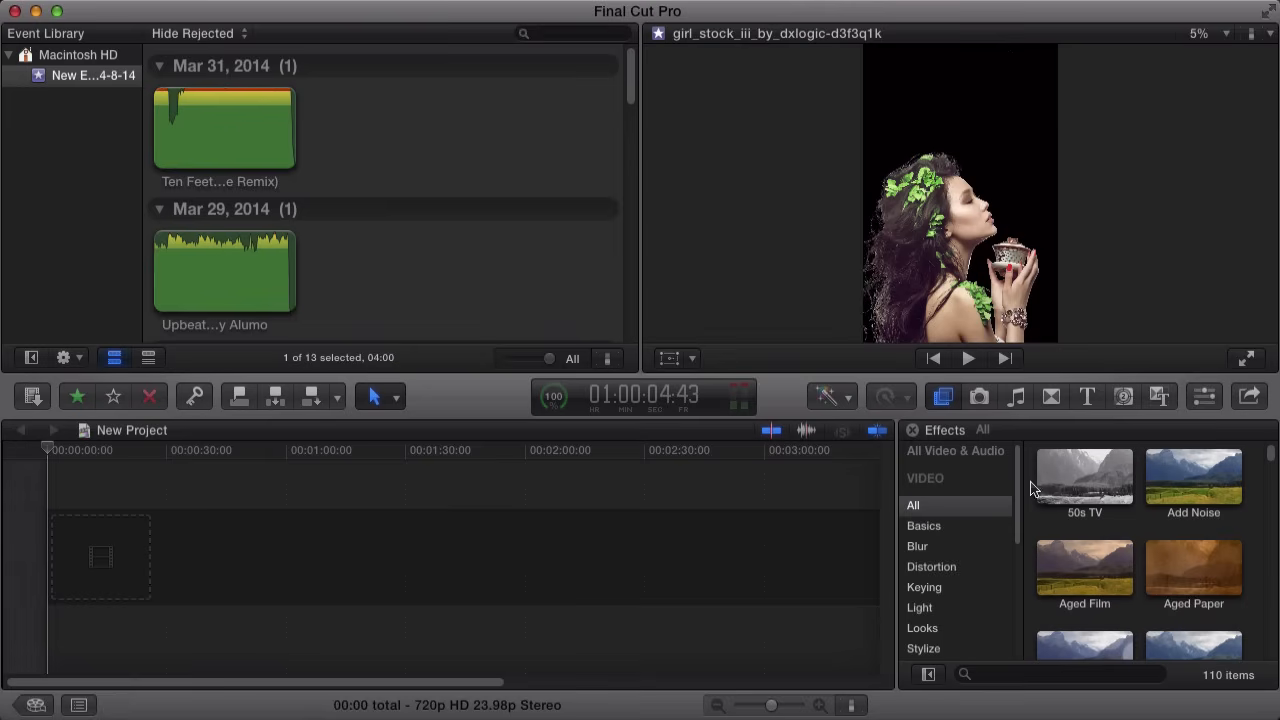
click(1123, 396)
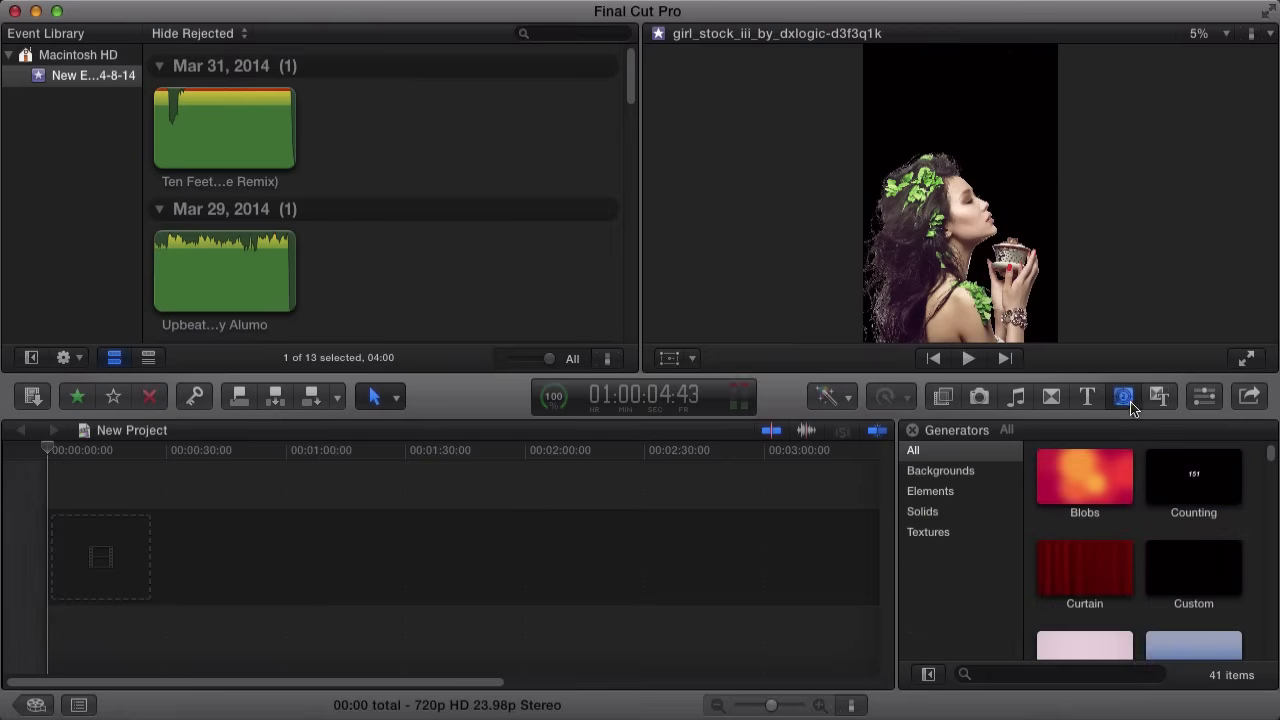
click(1193, 570)
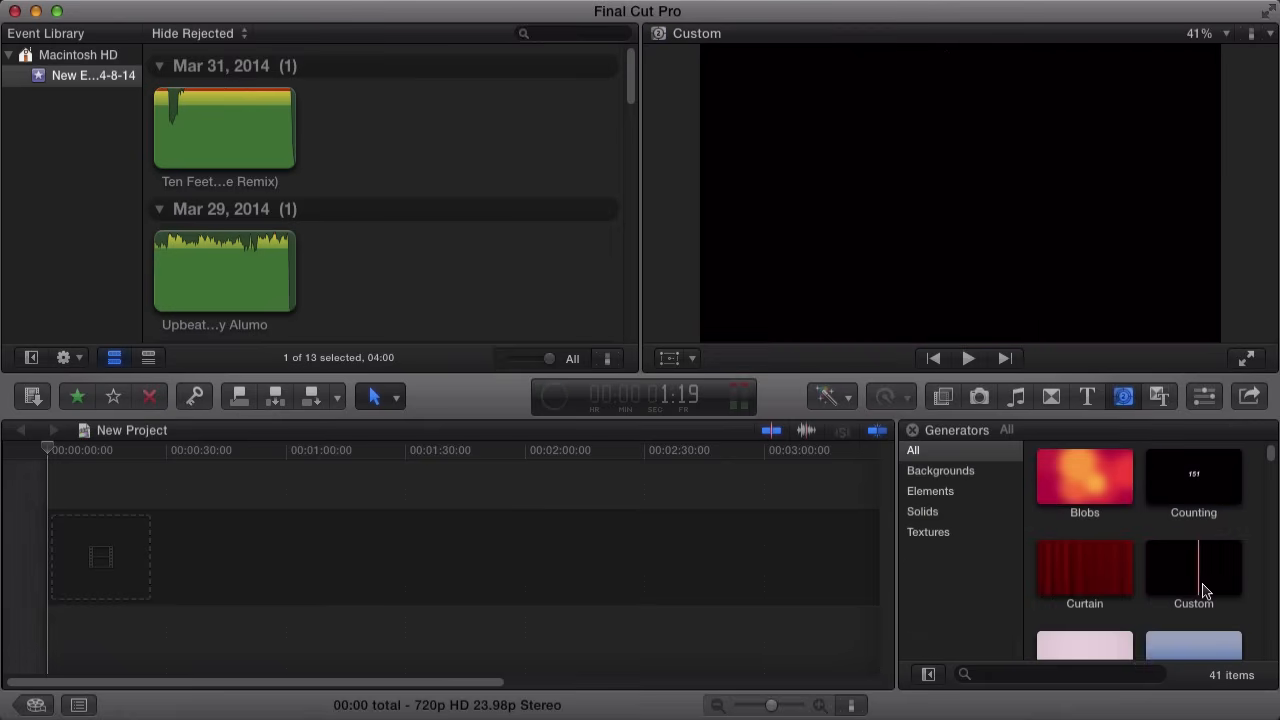
click(1193, 568)
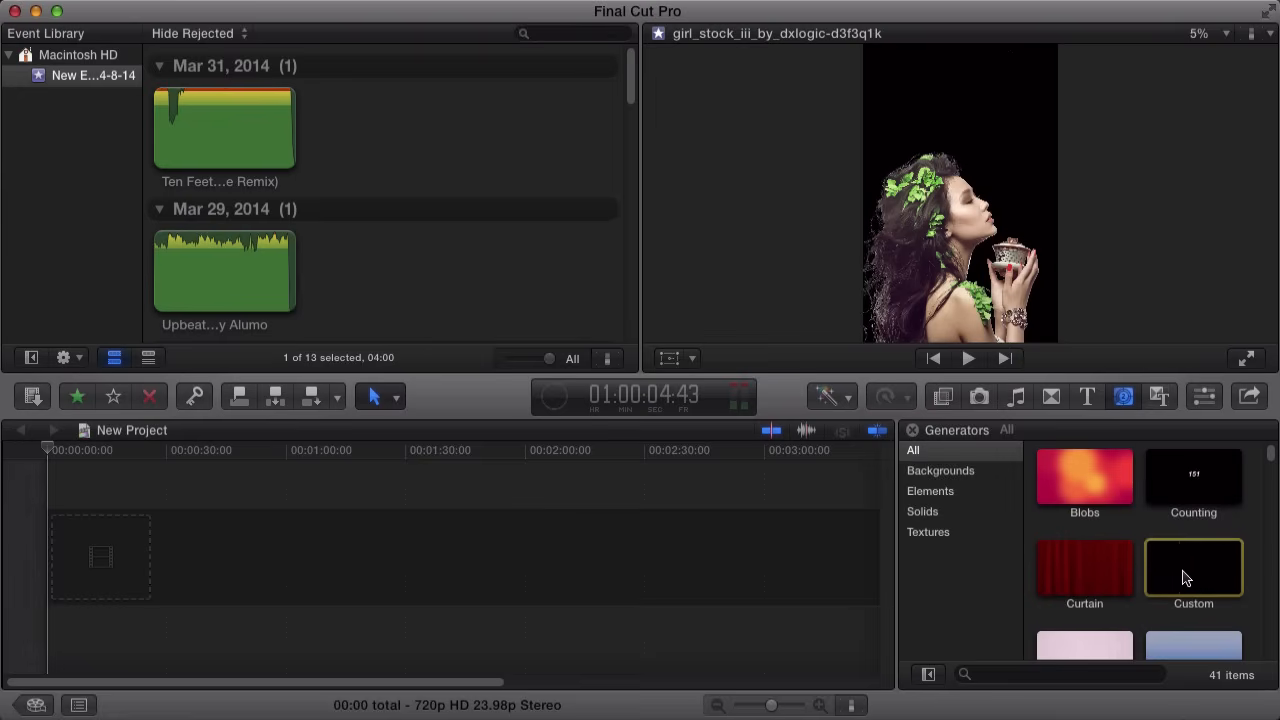
click(1193, 568)
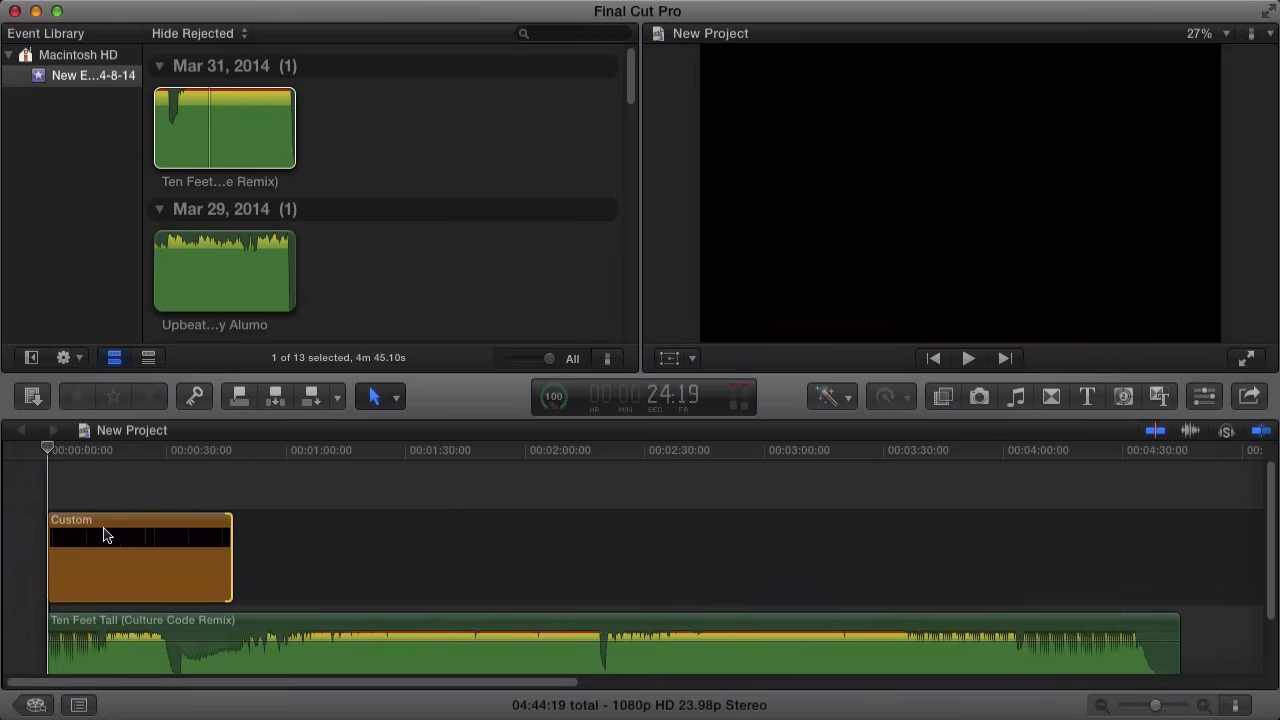
- Drag the Custom clip's end past 2:30 until it meets the song's end
click(168, 550)
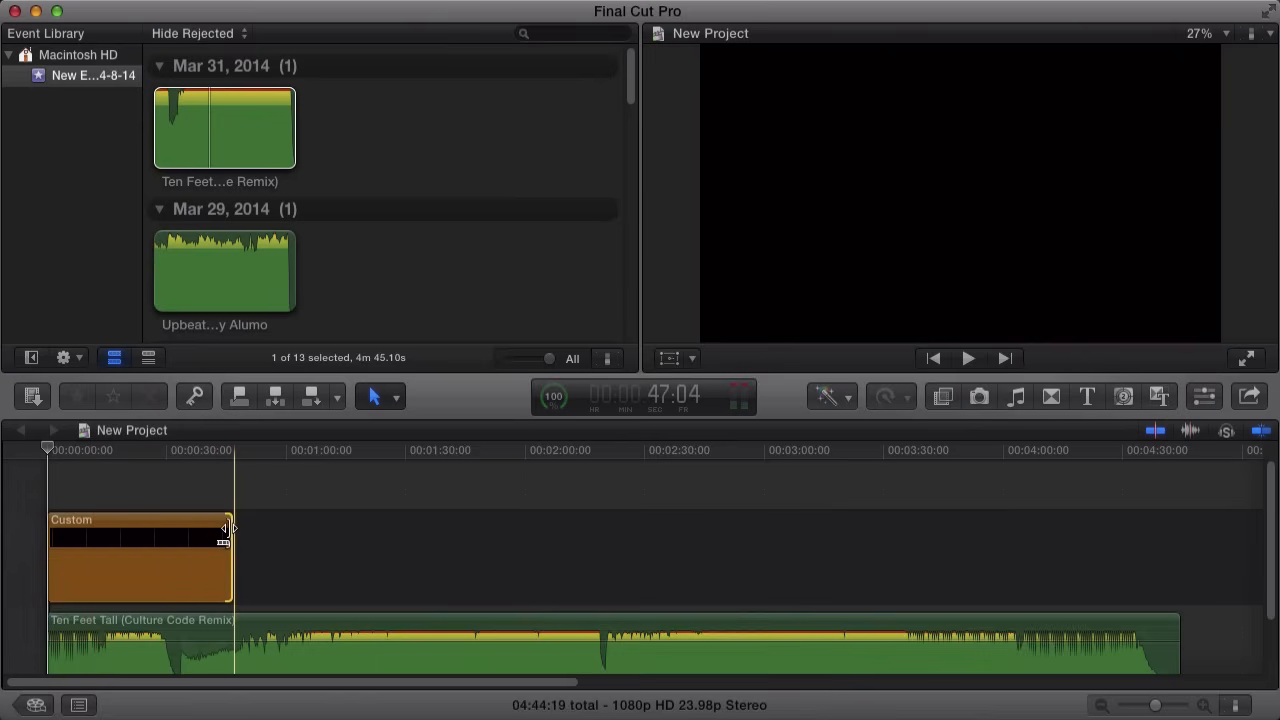
drag(232, 528, 738, 528)
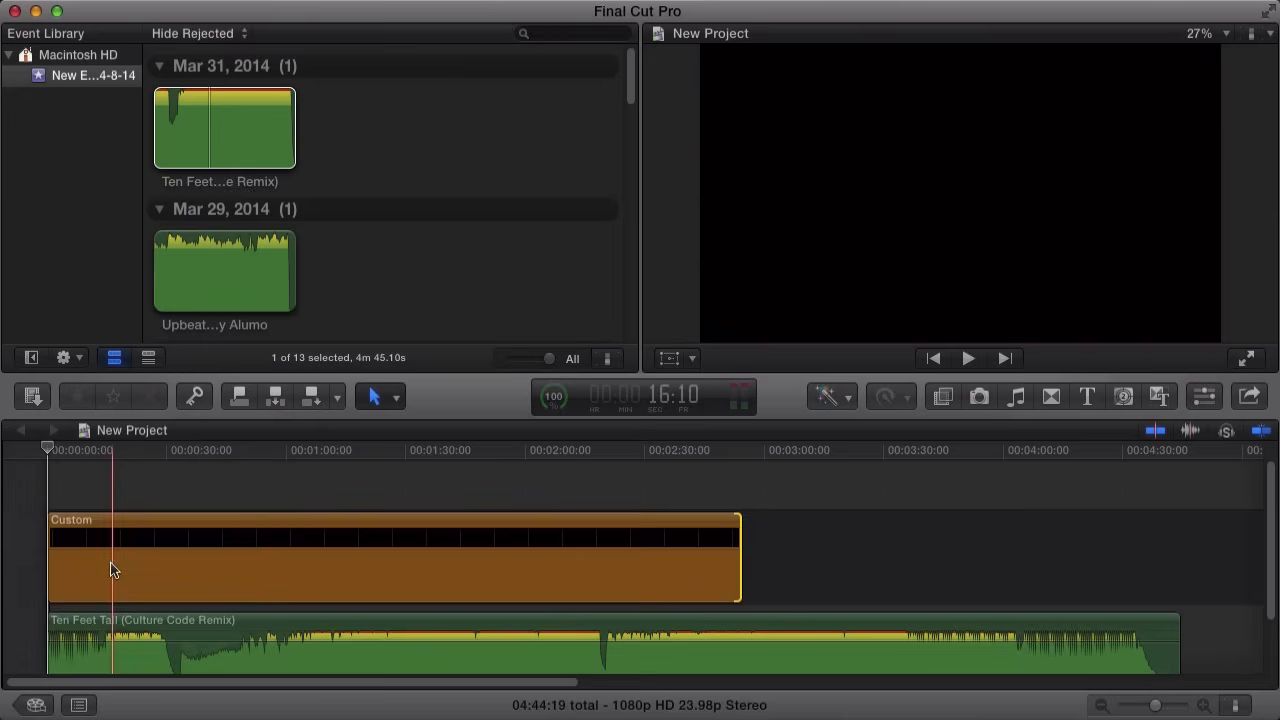
drag(738, 557, 1180, 557)
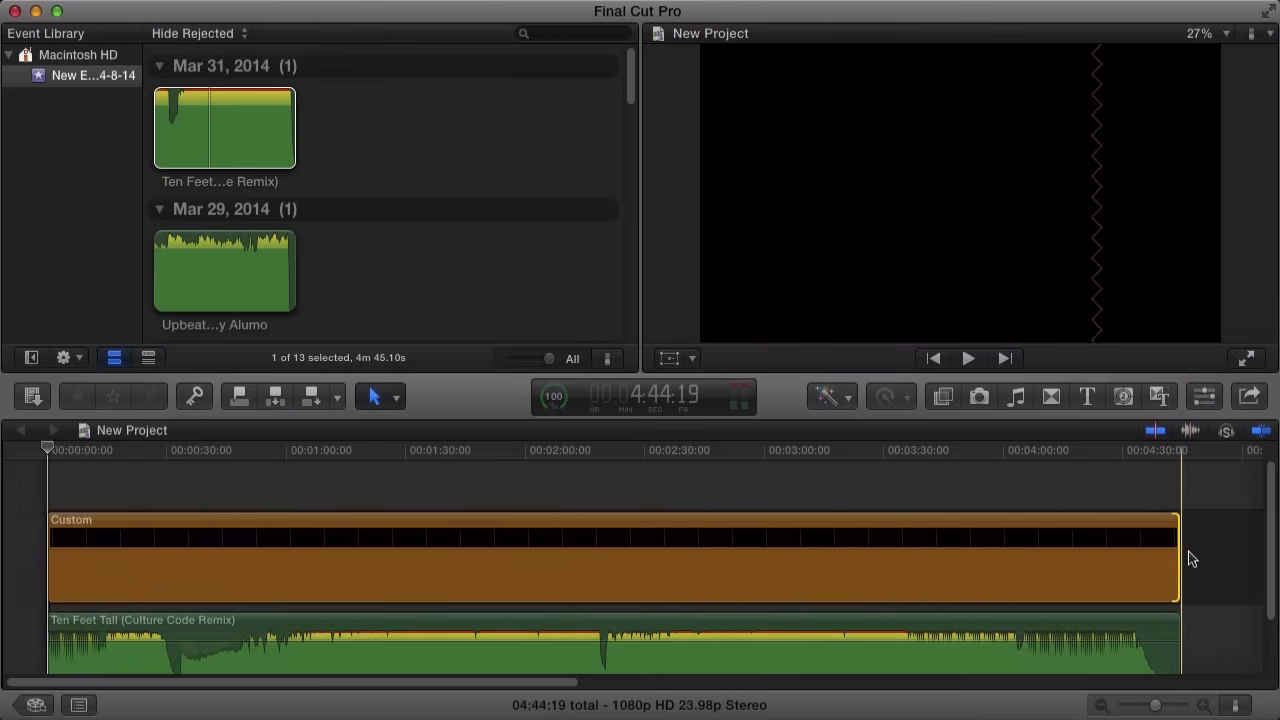
click(430, 522)
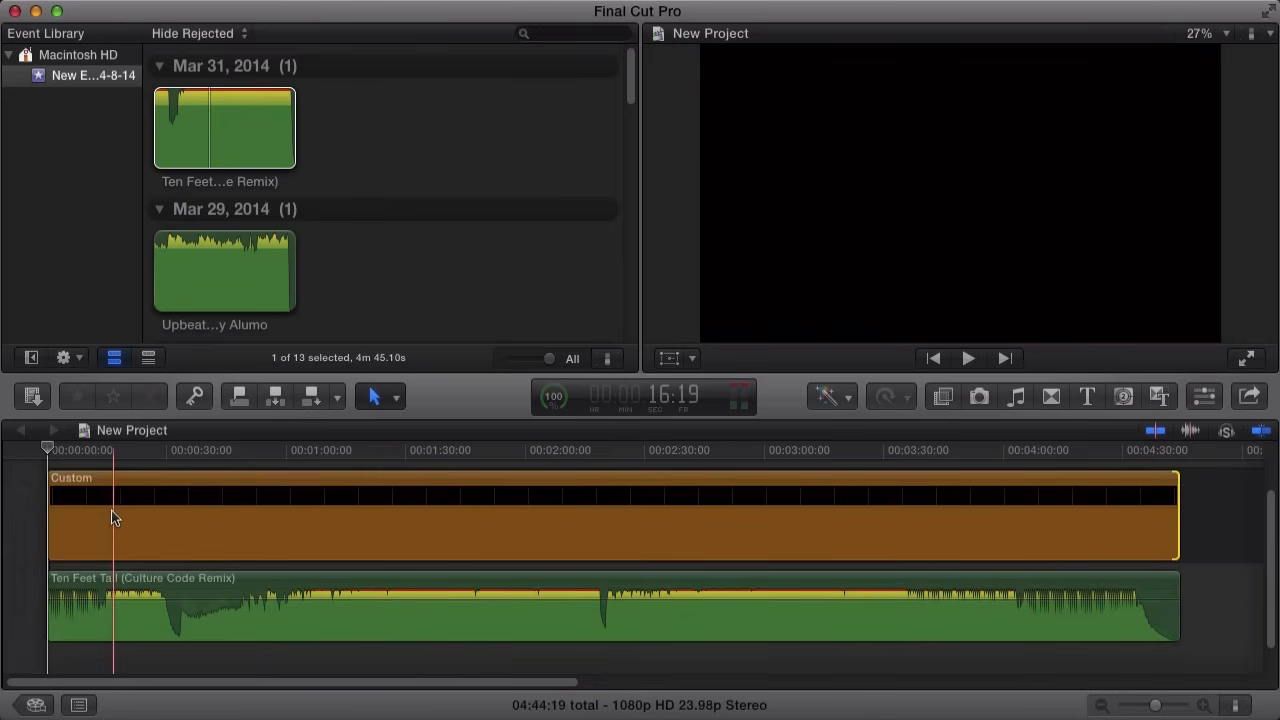
click(966, 358)
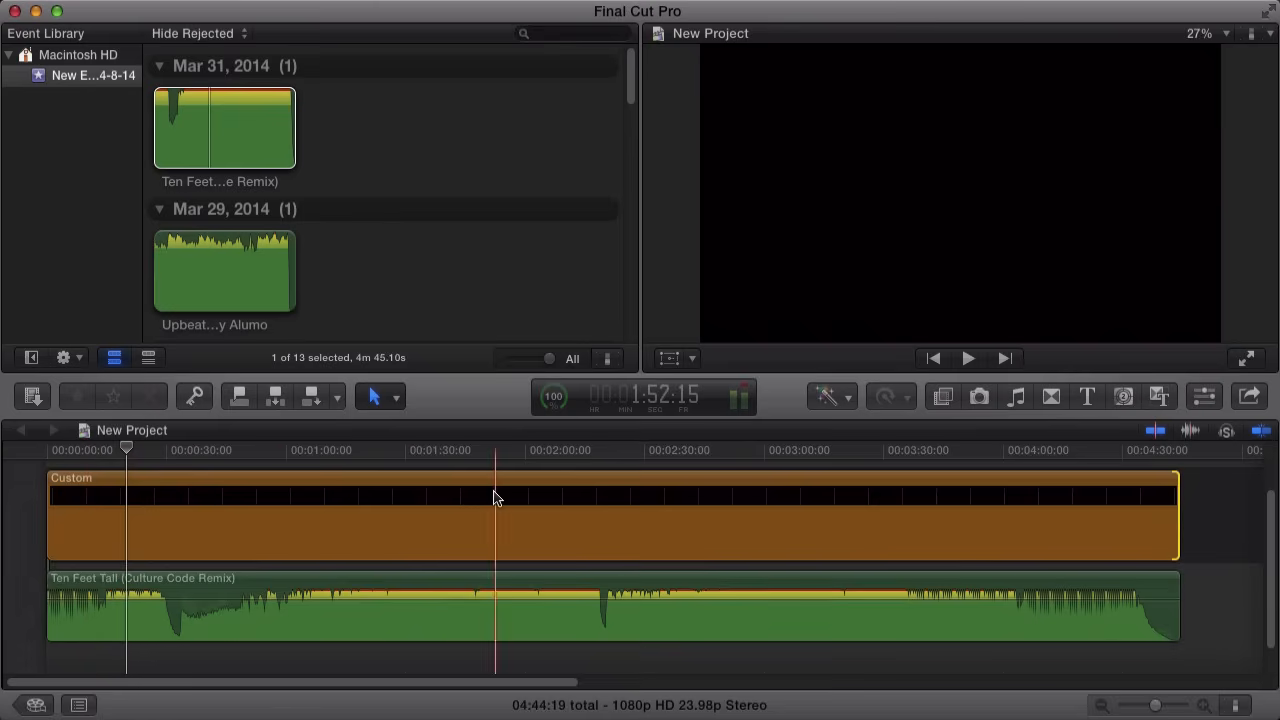
click(612, 515)
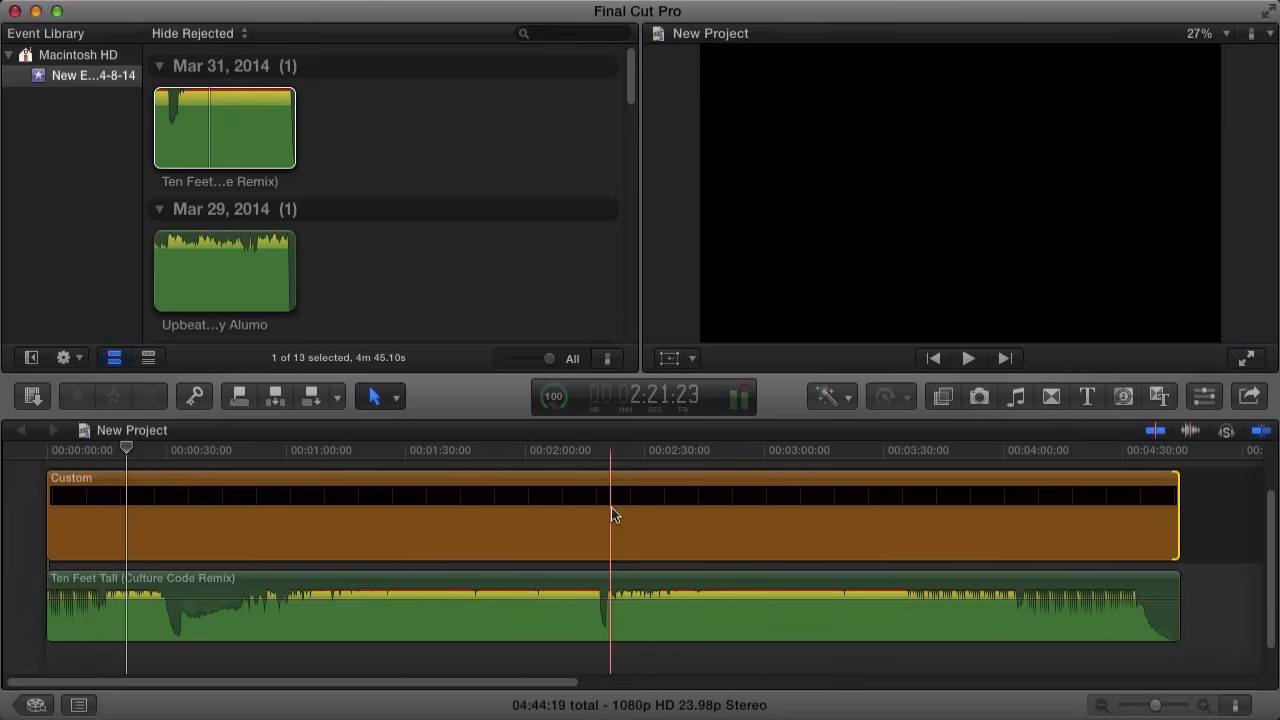
click(772, 485)
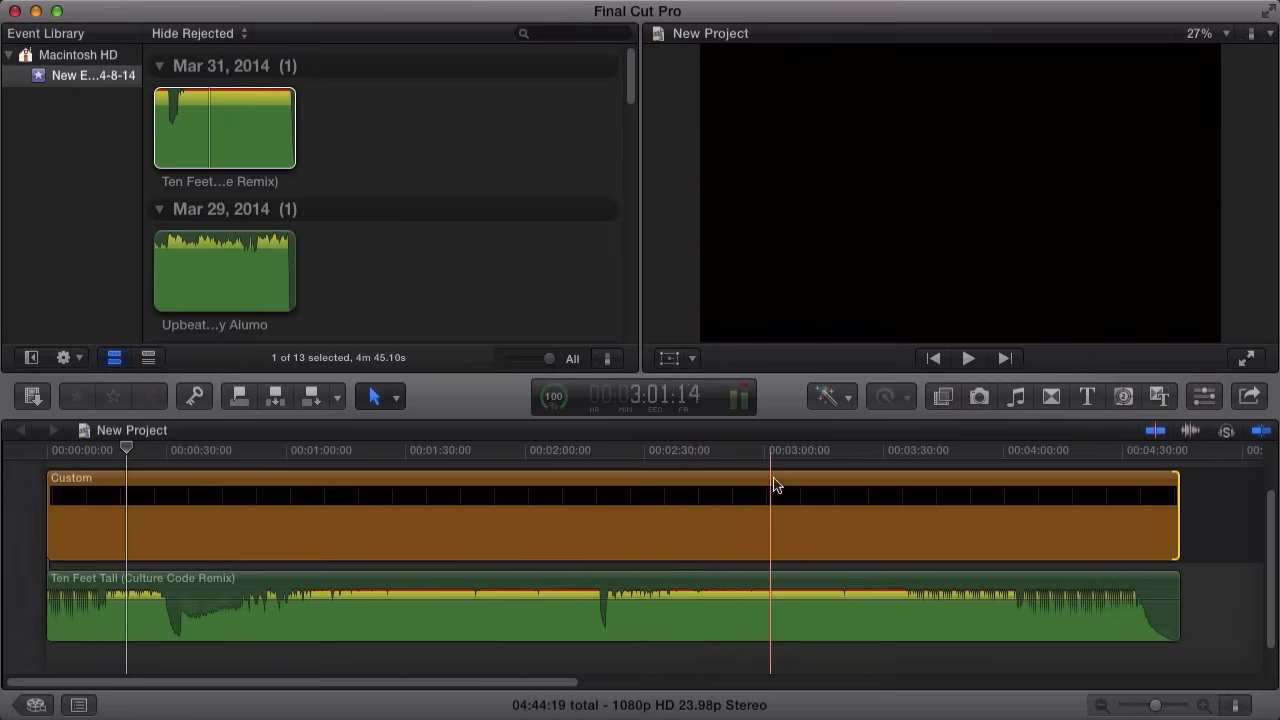
click(653, 485)
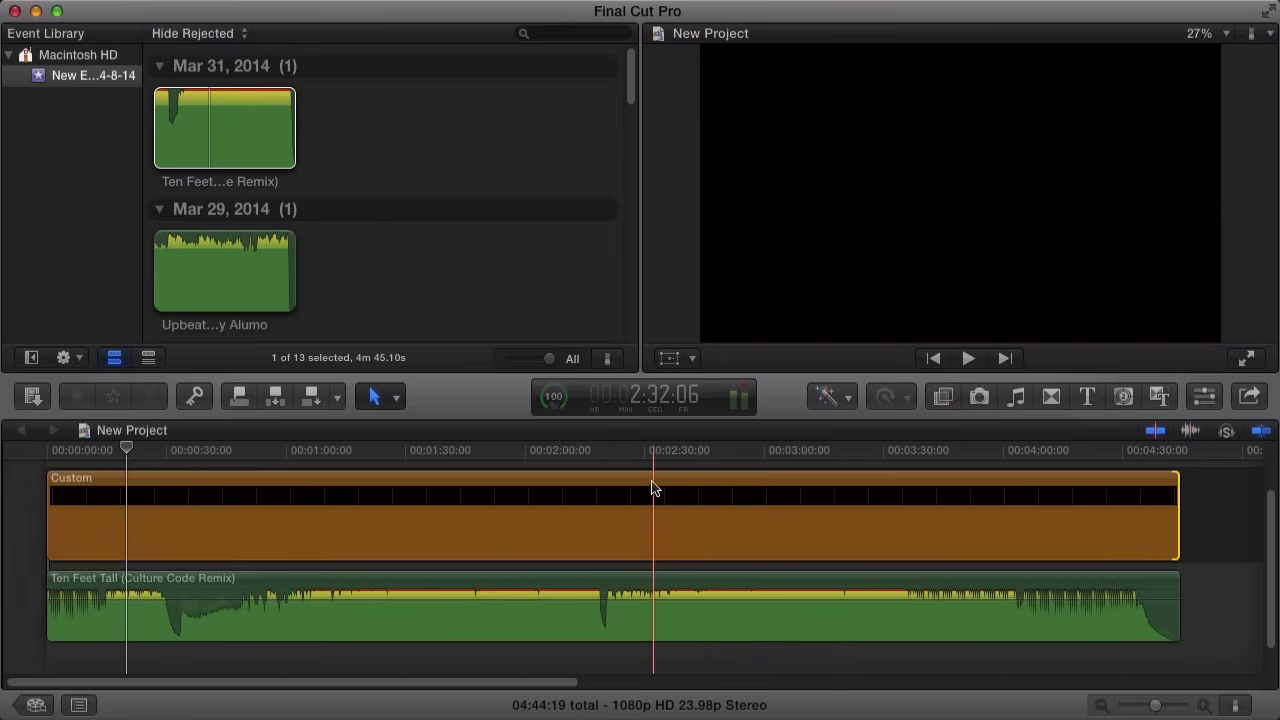
click(890, 457)
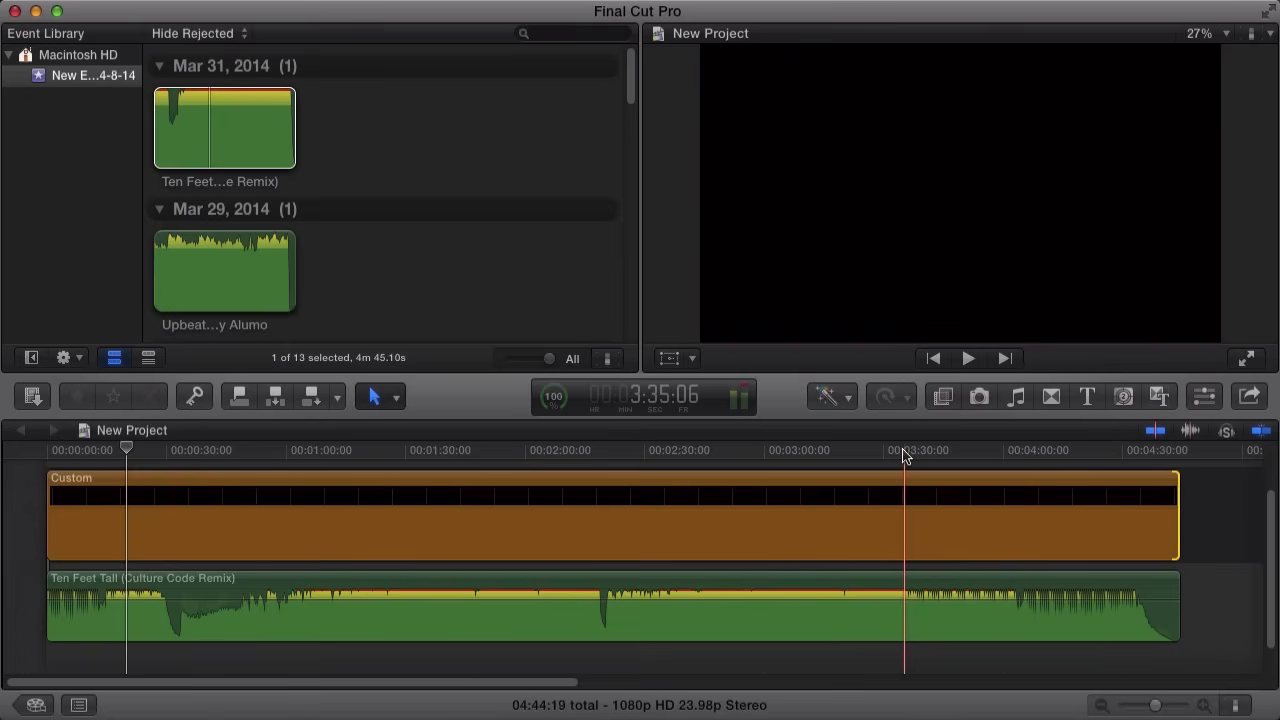
click(966, 358)
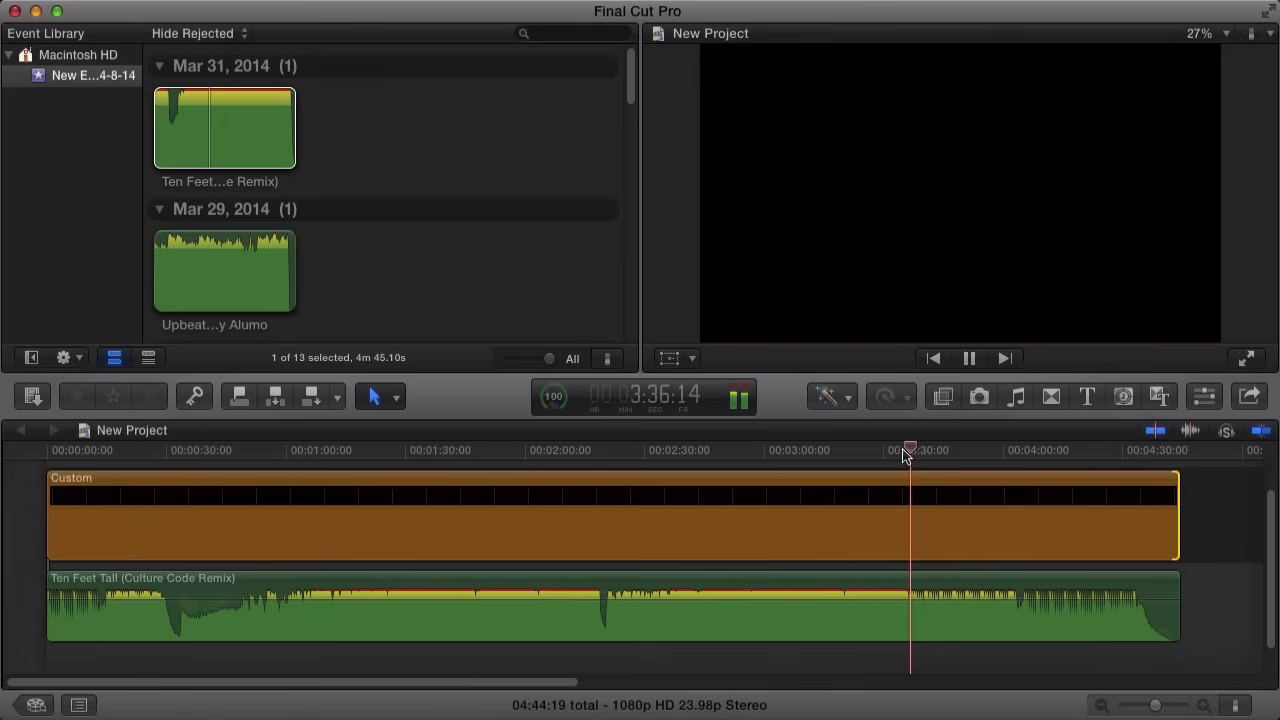
click(968, 358)
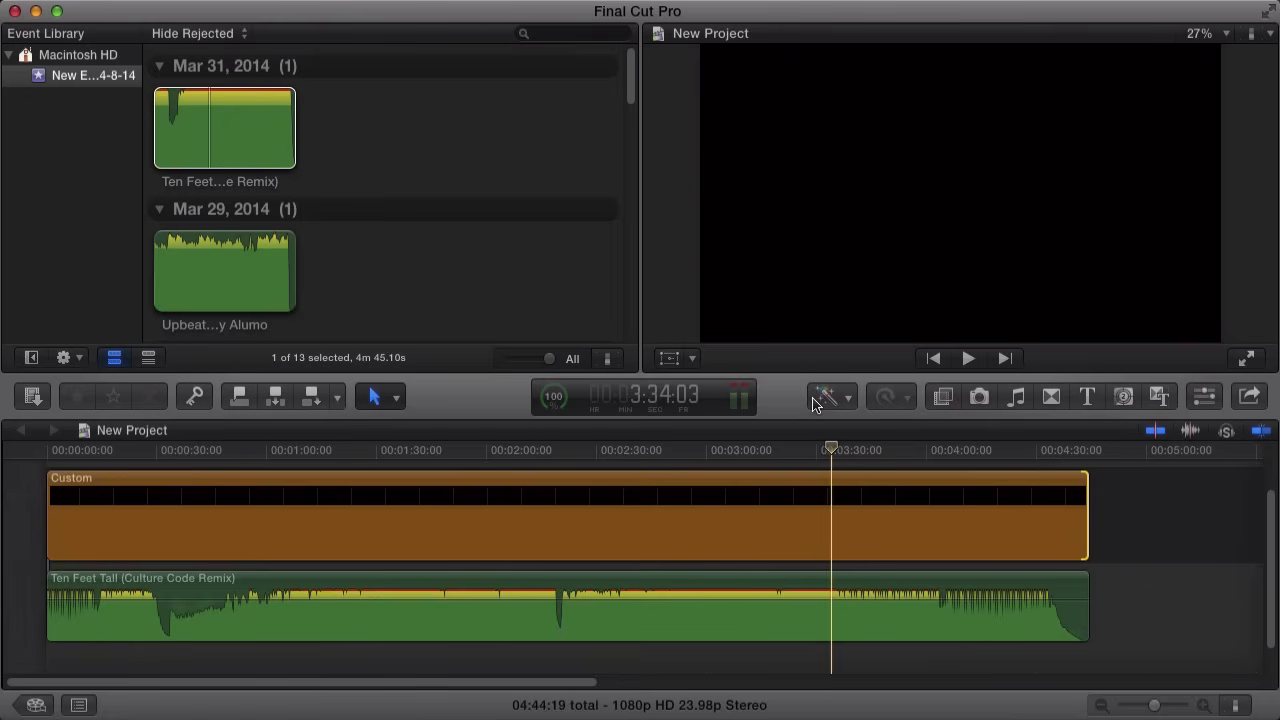
- Blade the Custom clip on the song's beats around 3:35–3:50
click(966, 358)
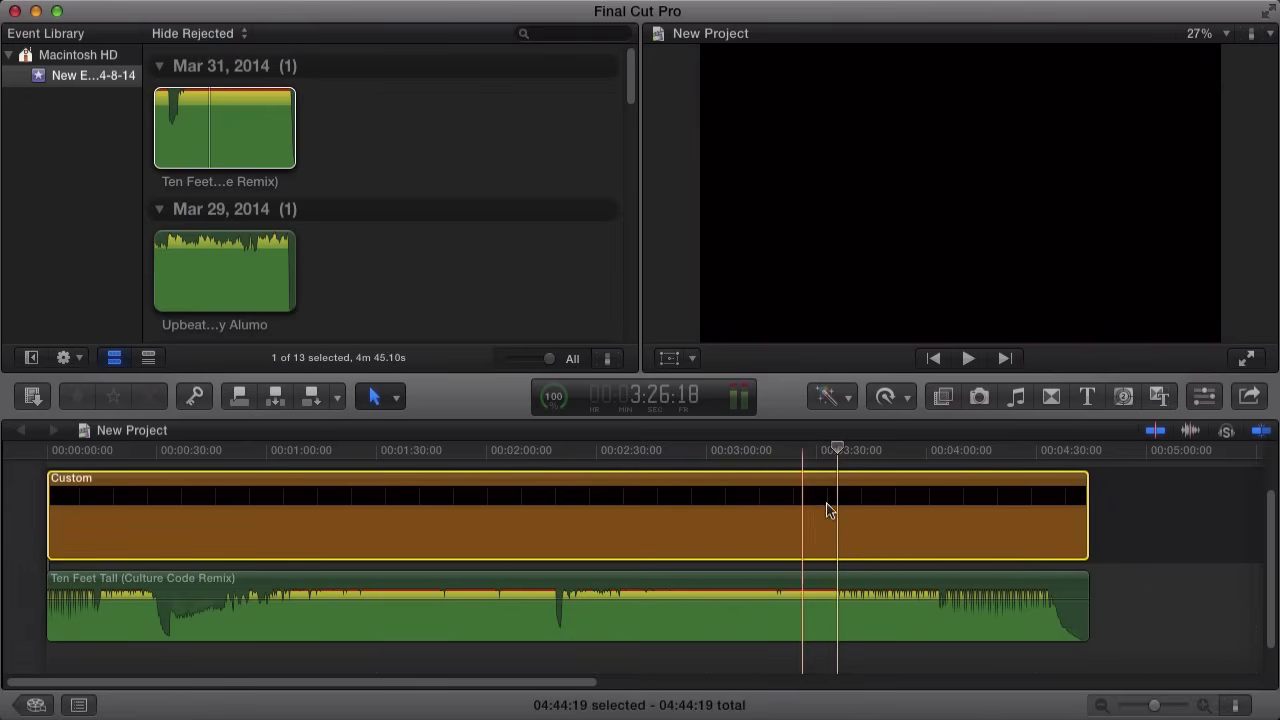
click(772, 489)
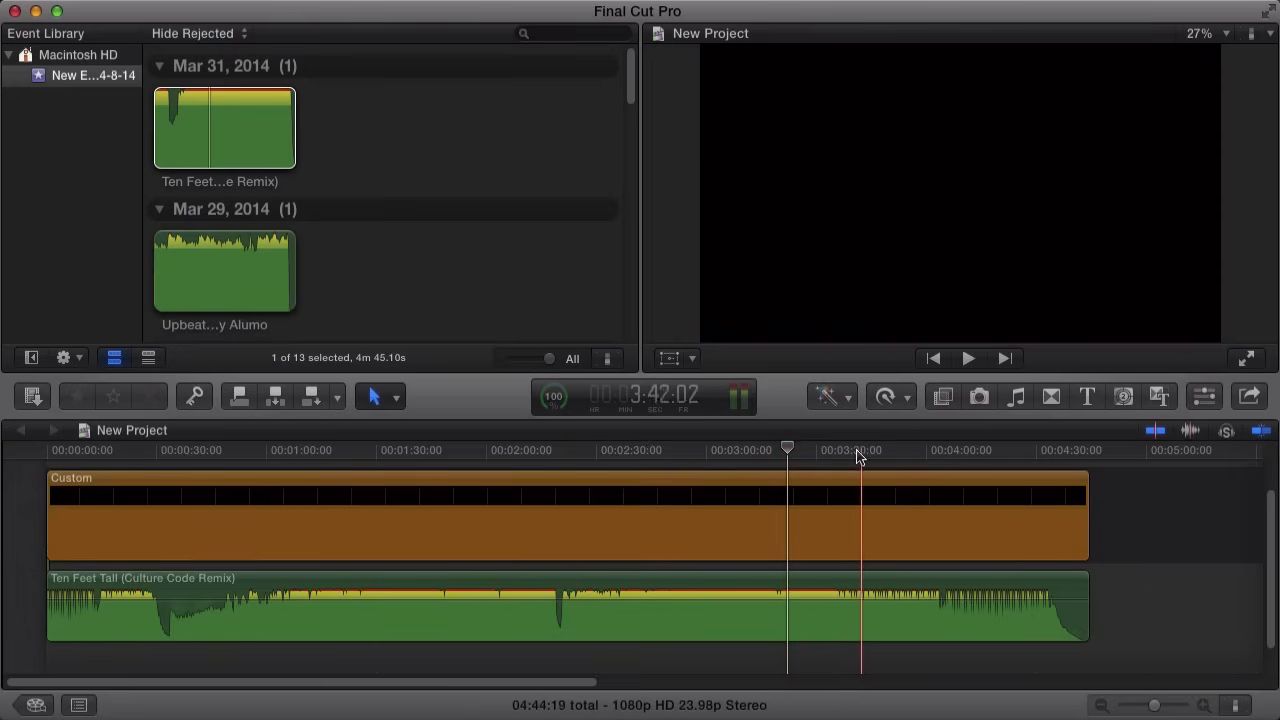
click(966, 358)
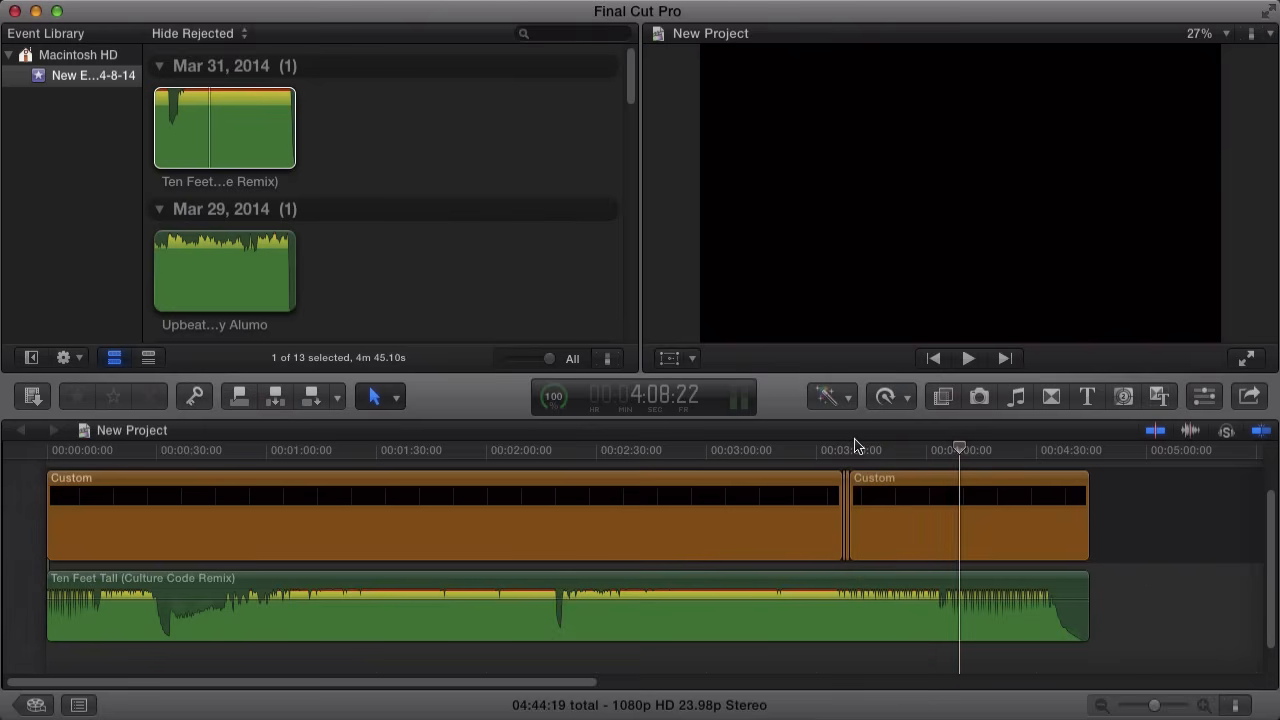
click(966, 358)
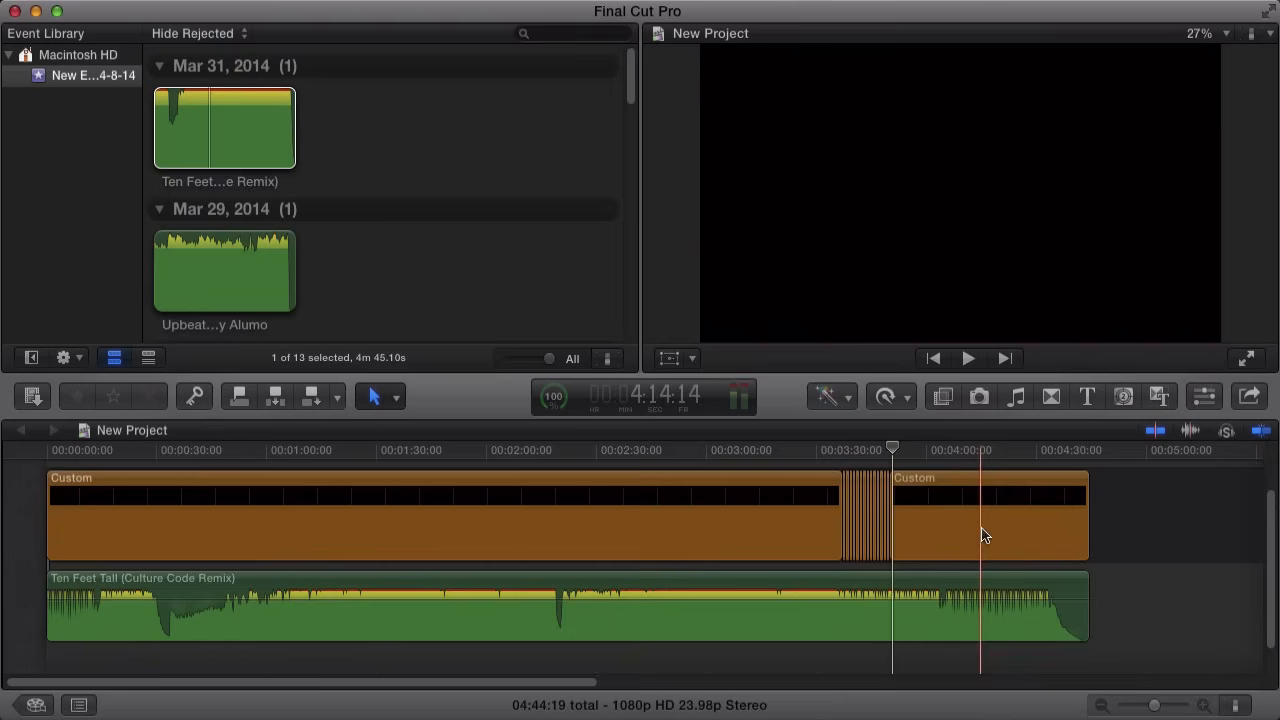
click(857, 450)
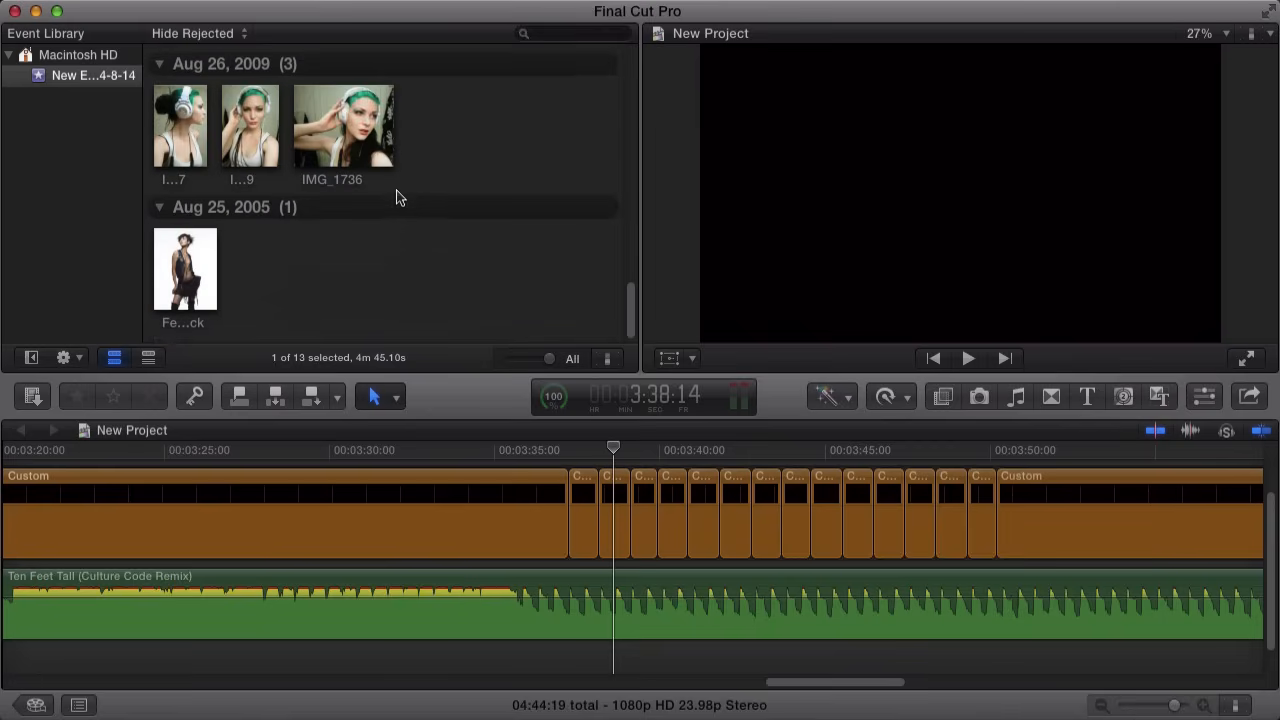
- Replace the first beat clip near 3:36 with Female_Stock_9, keeping its one-beat length
click(184, 273)
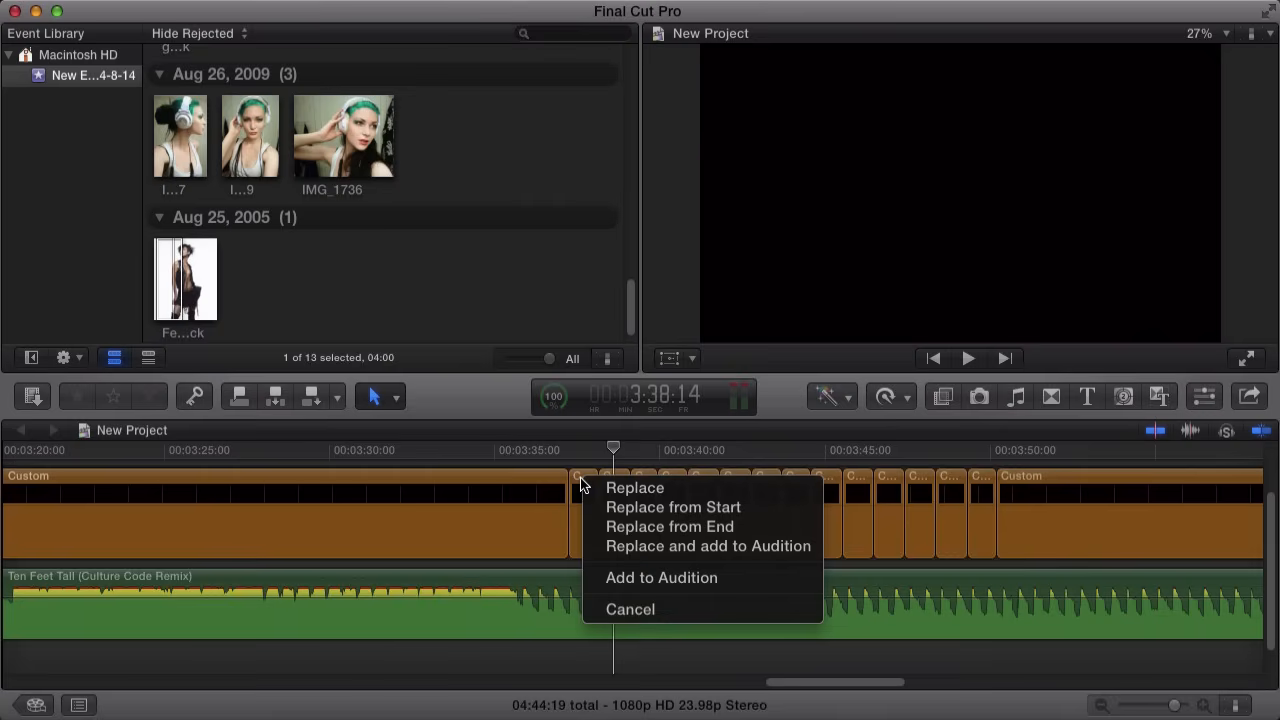
mouse_move(673, 507)
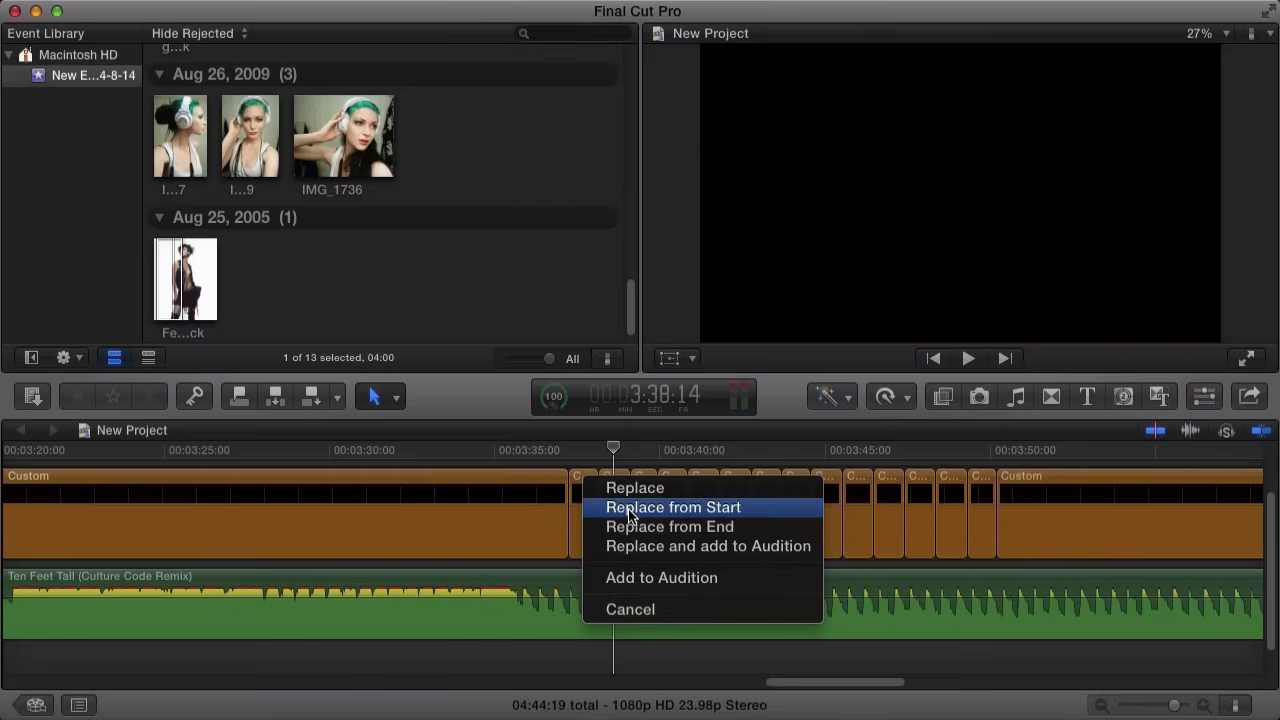
mouse_move(637, 565)
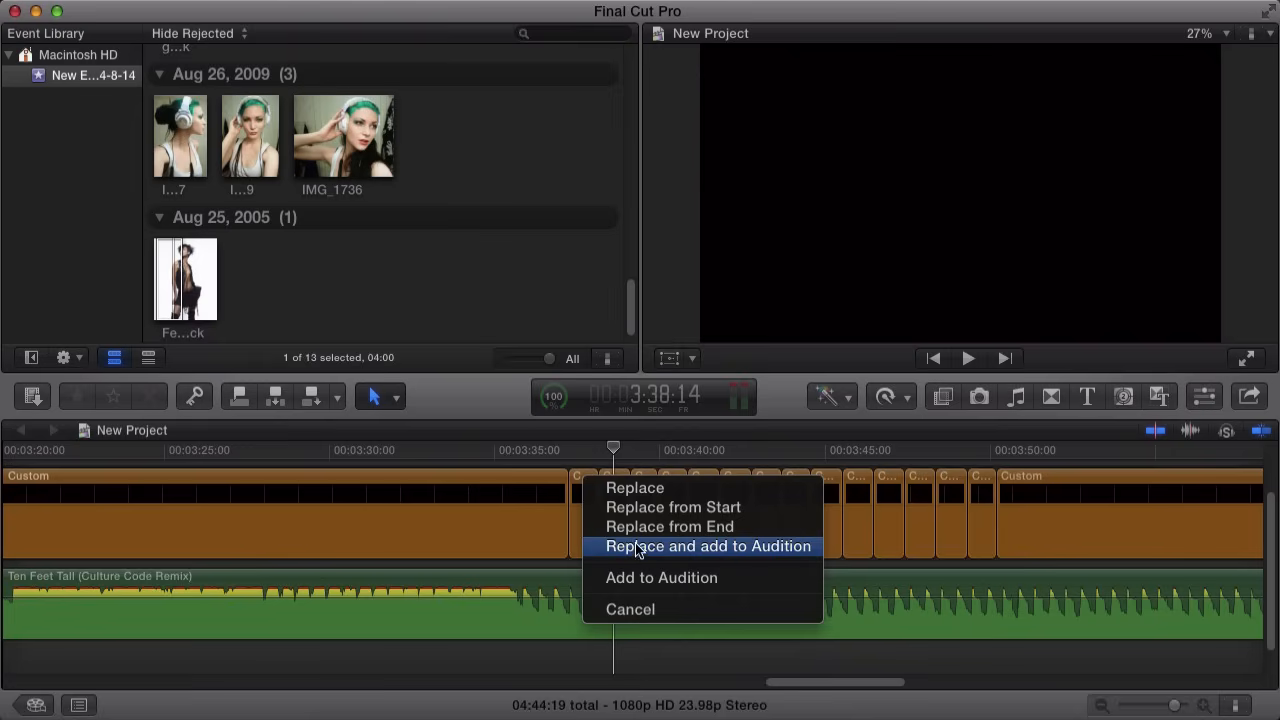
click(708, 546)
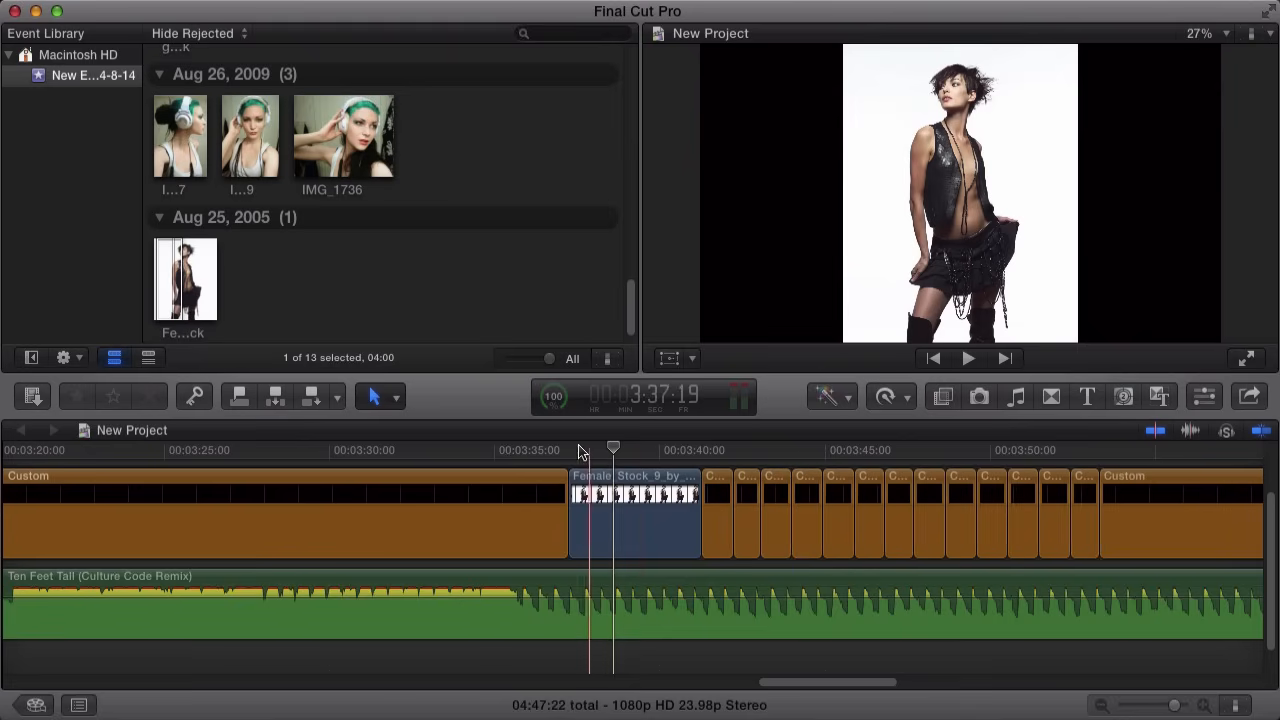
click(185, 278)
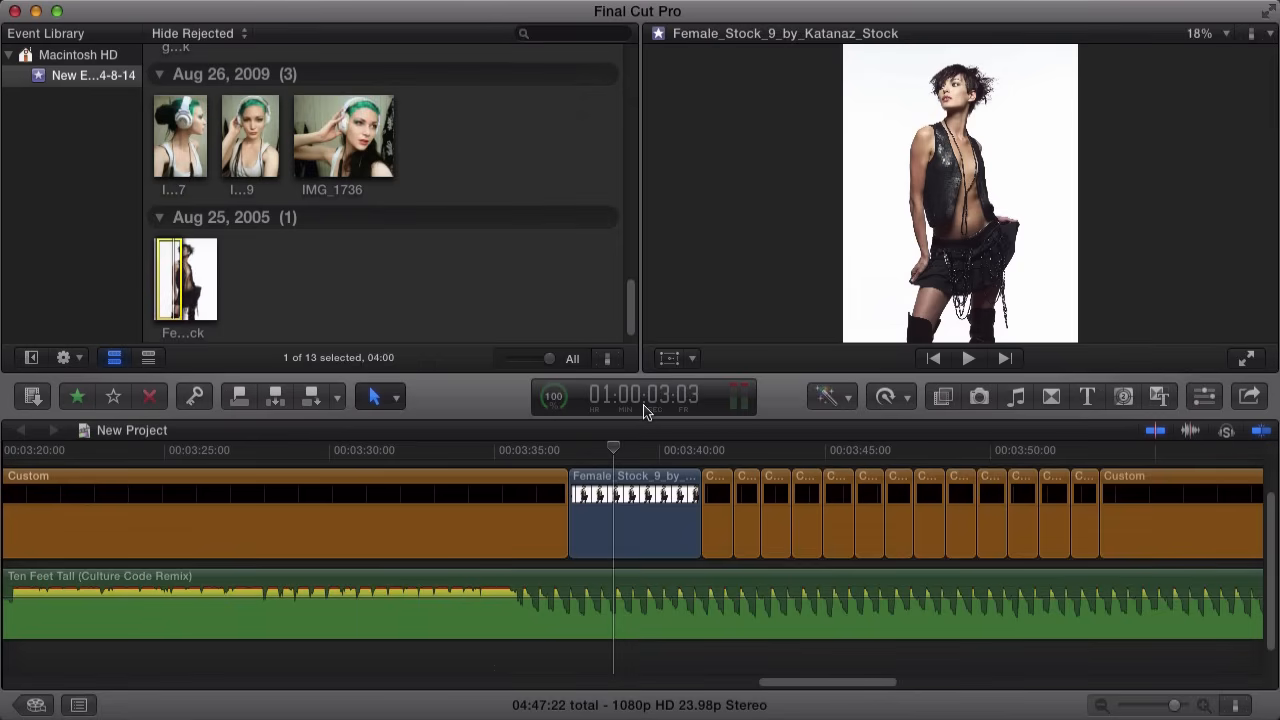
mouse_move(643, 397)
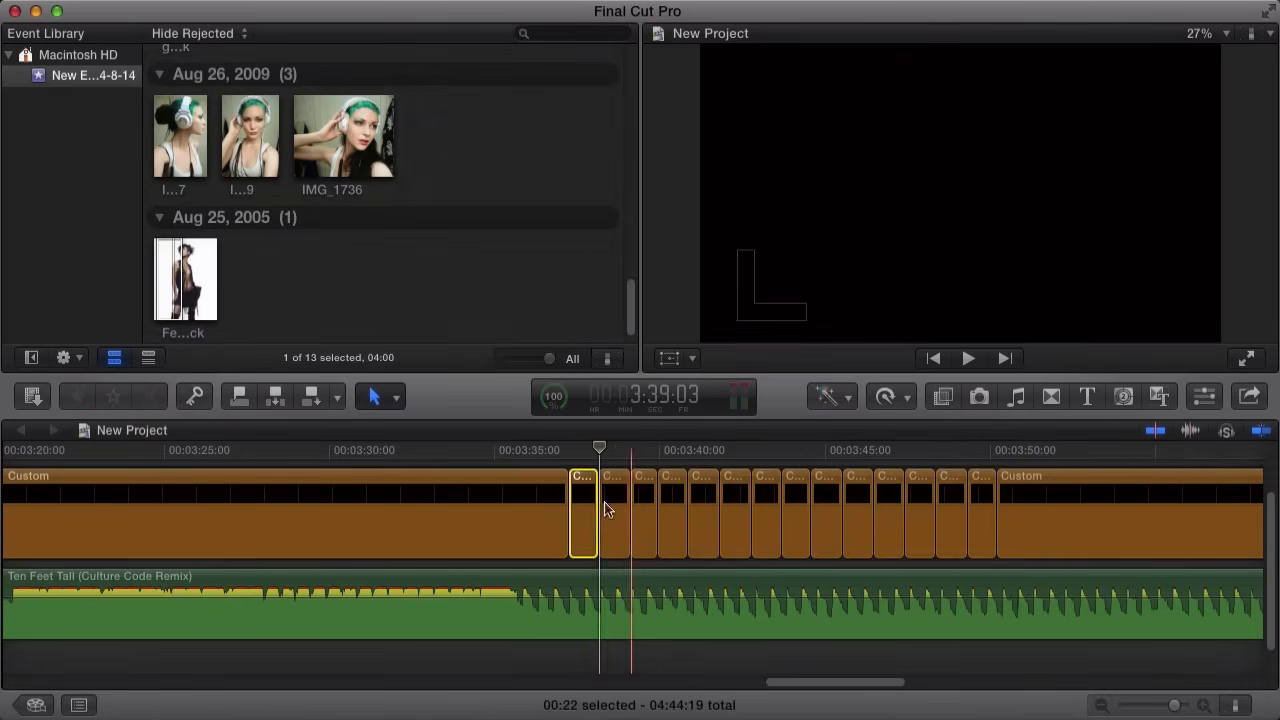
mouse_move(612, 638)
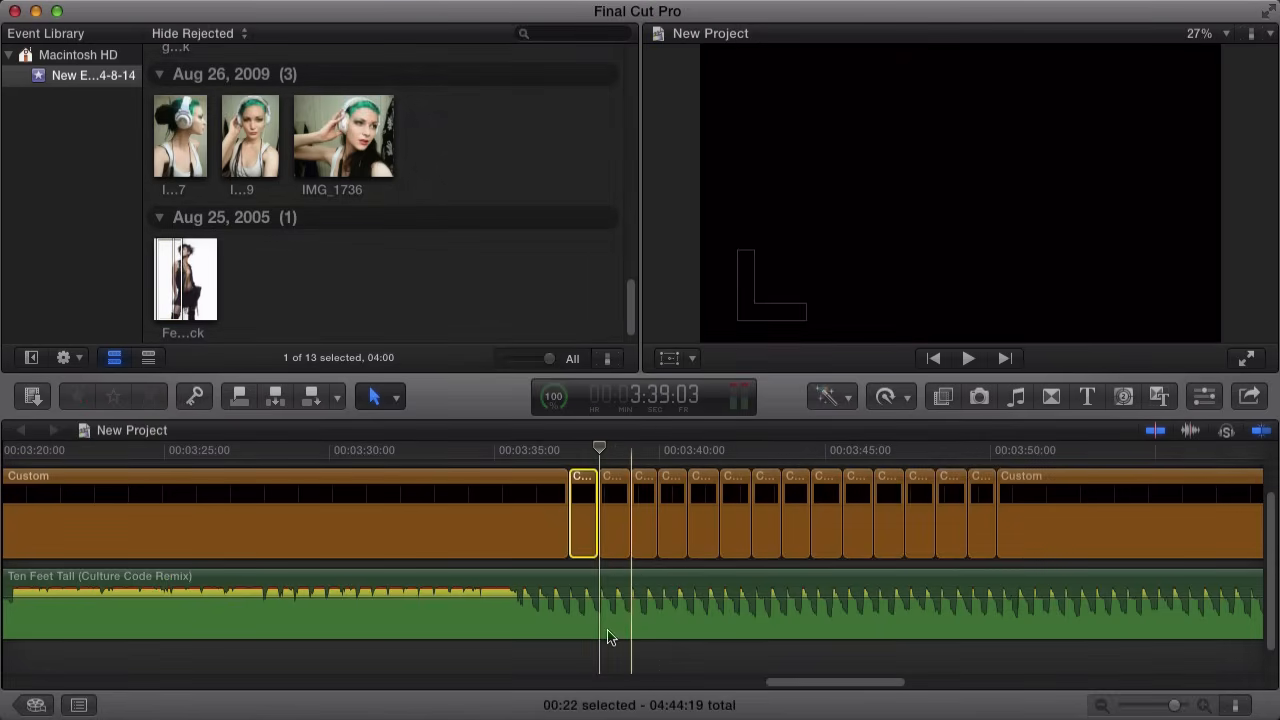
click(185, 278)
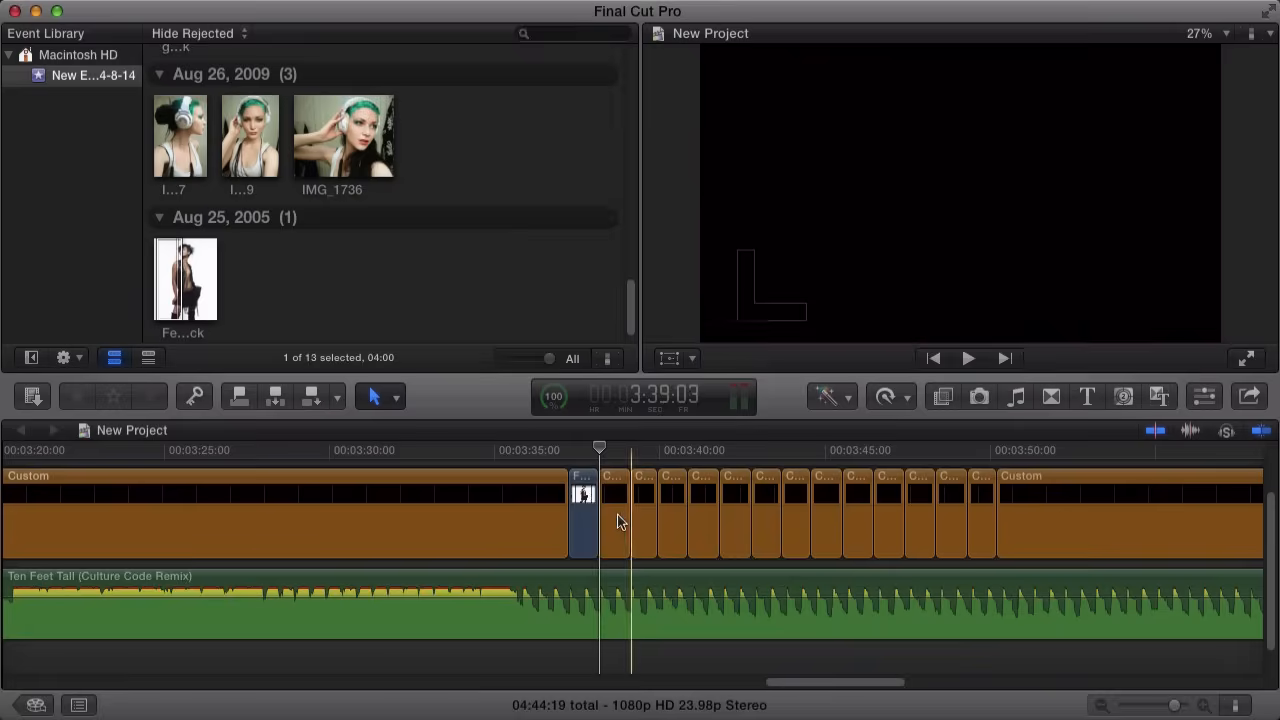
click(568, 460)
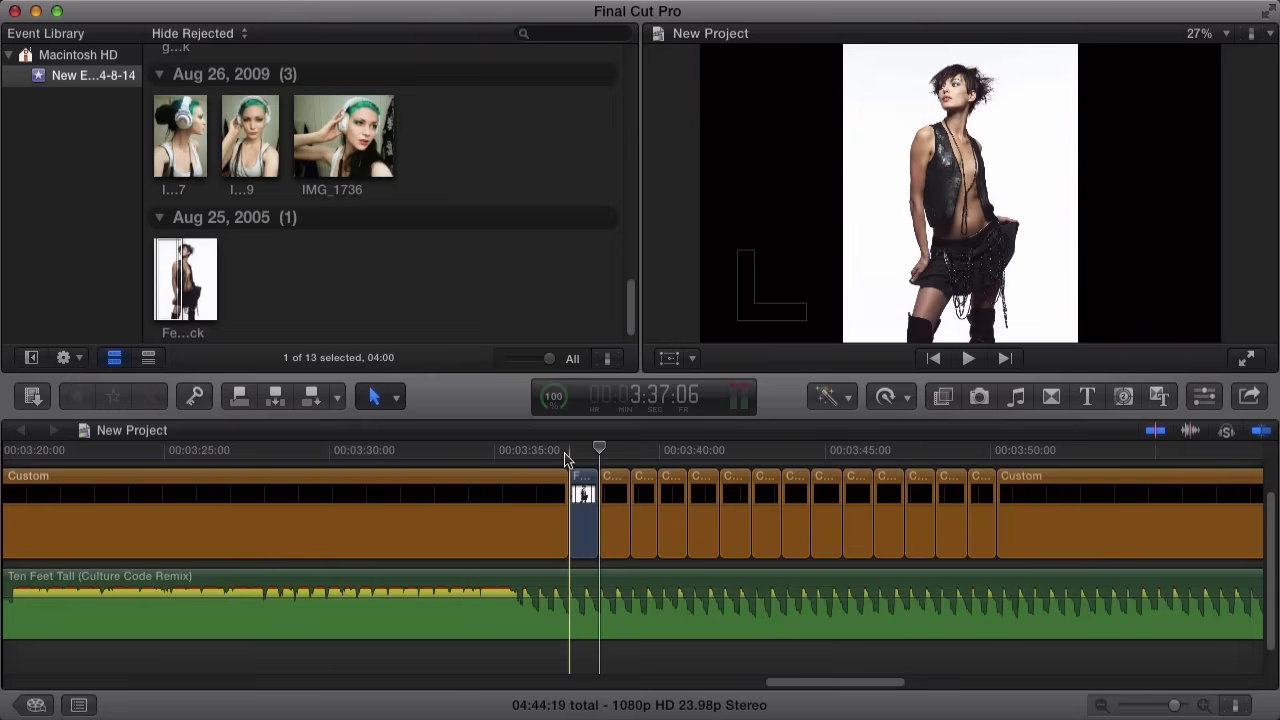
click(612, 510)
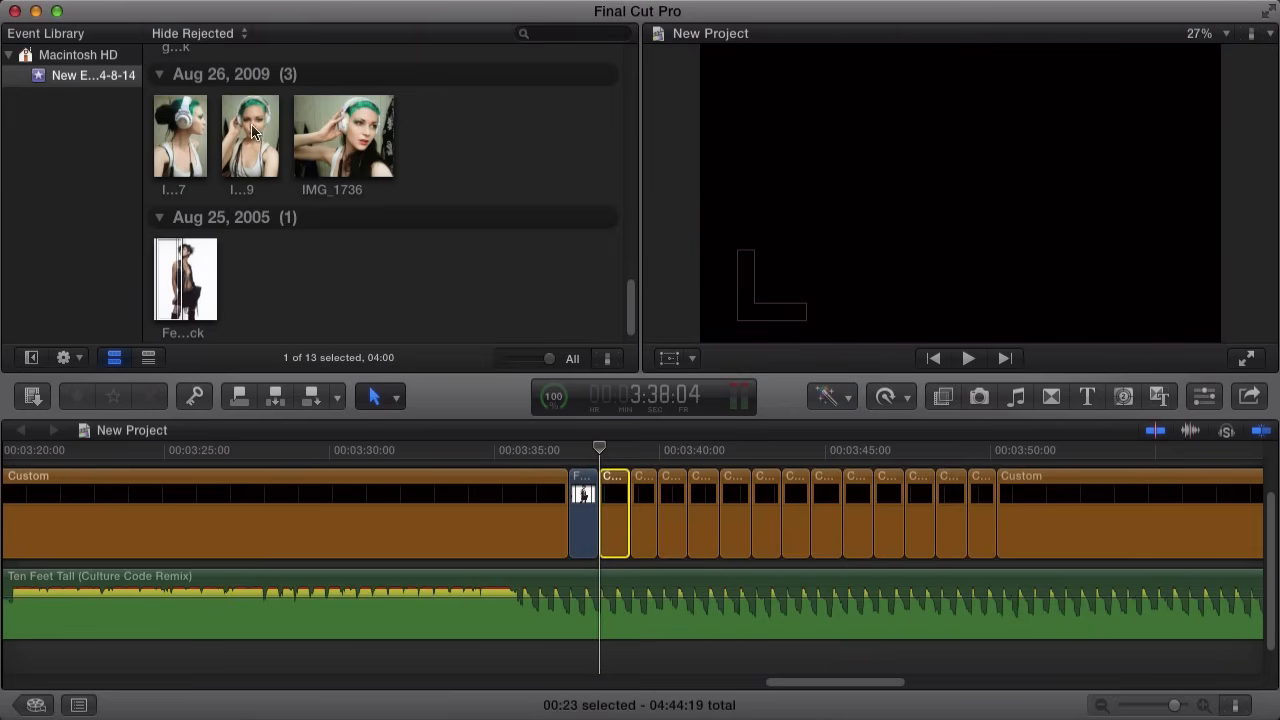
- Replace the second, third and fourth beat clips with headphones and following photos, keeping lengths
click(613, 510)
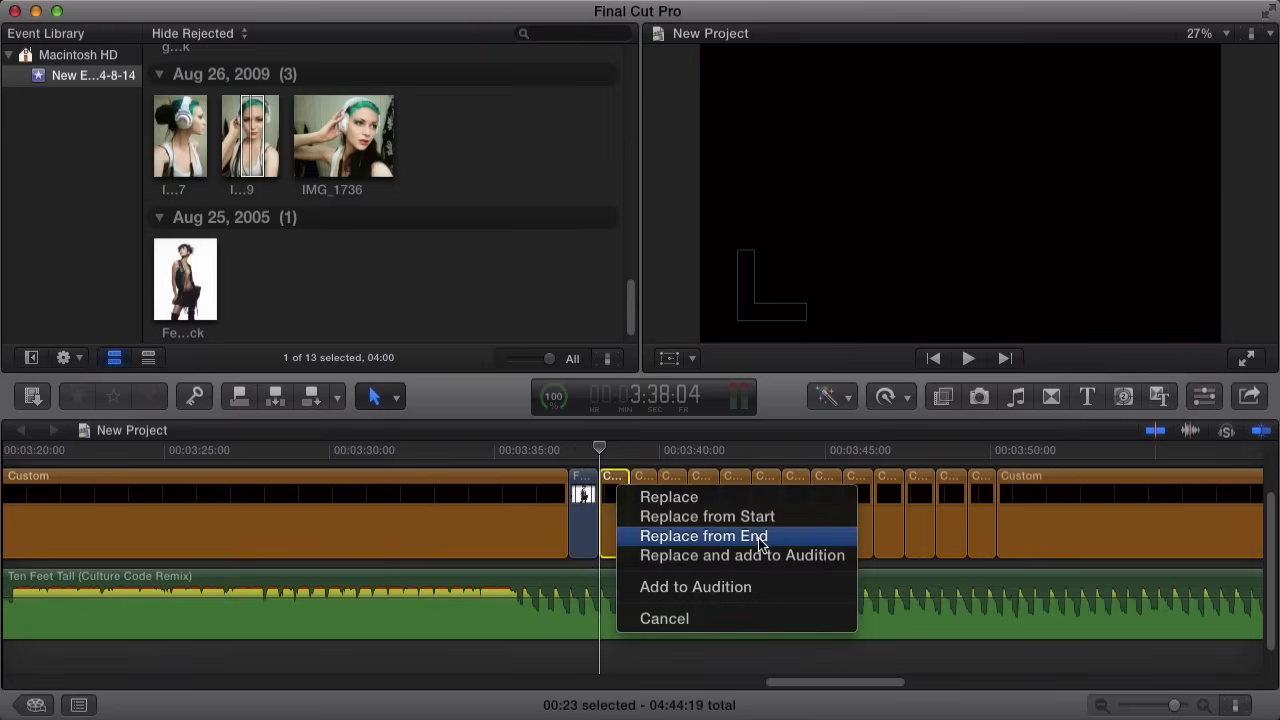
click(703, 536)
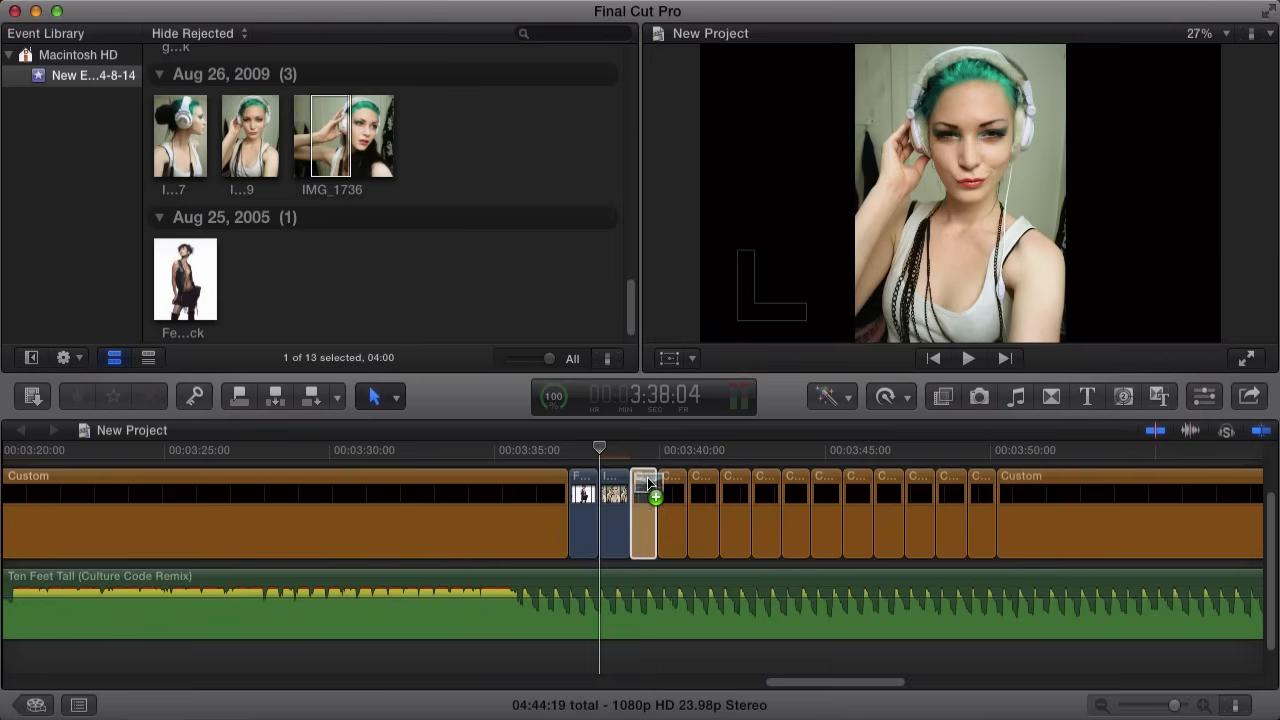
click(645, 485)
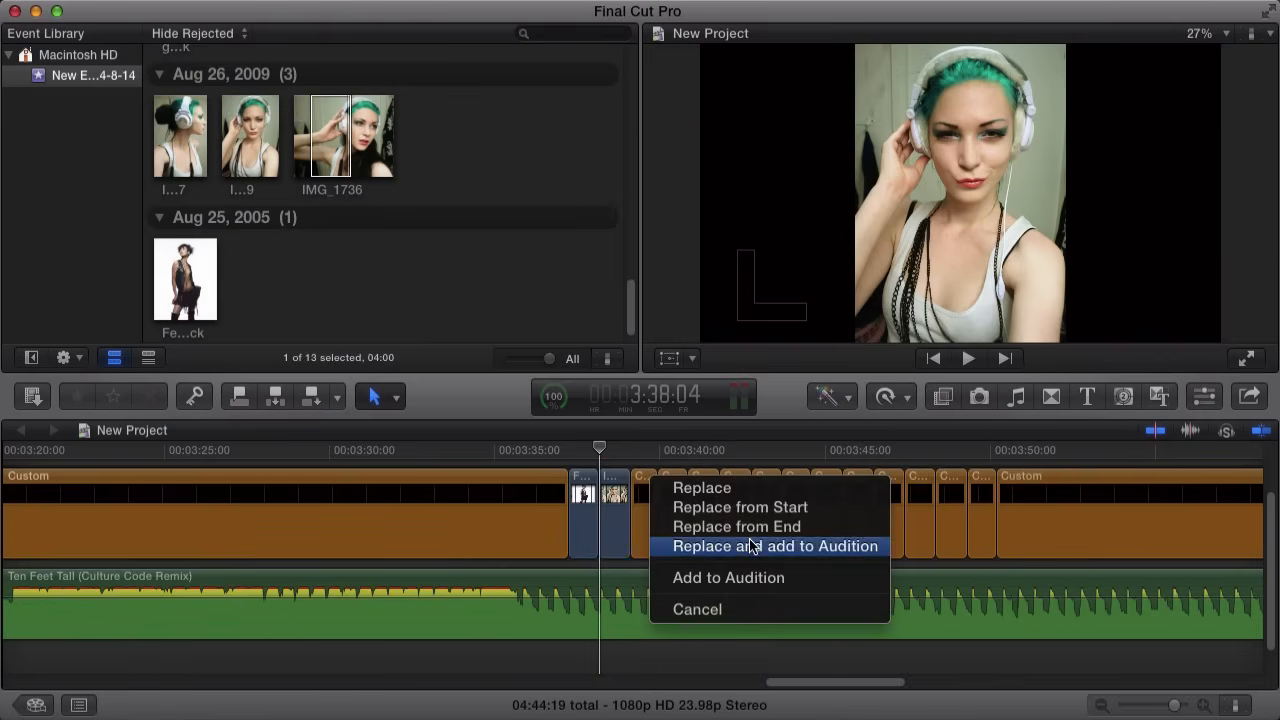
click(774, 546)
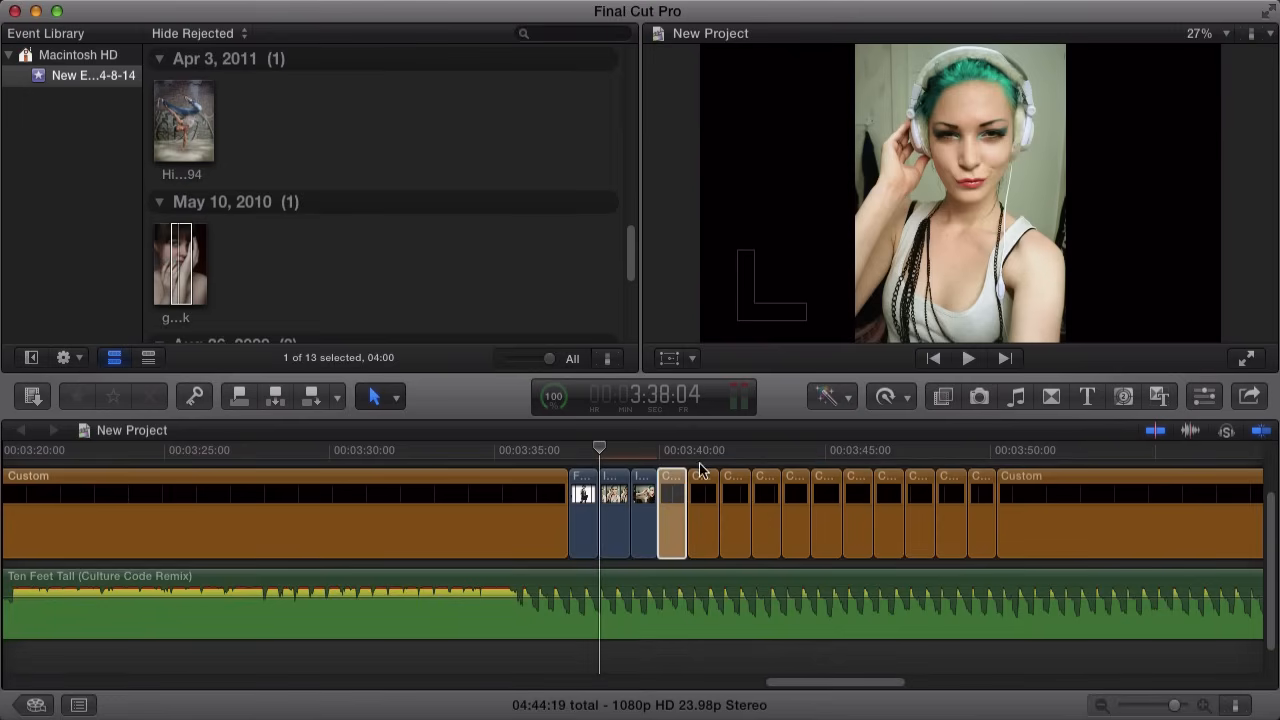
right_click(700, 475)
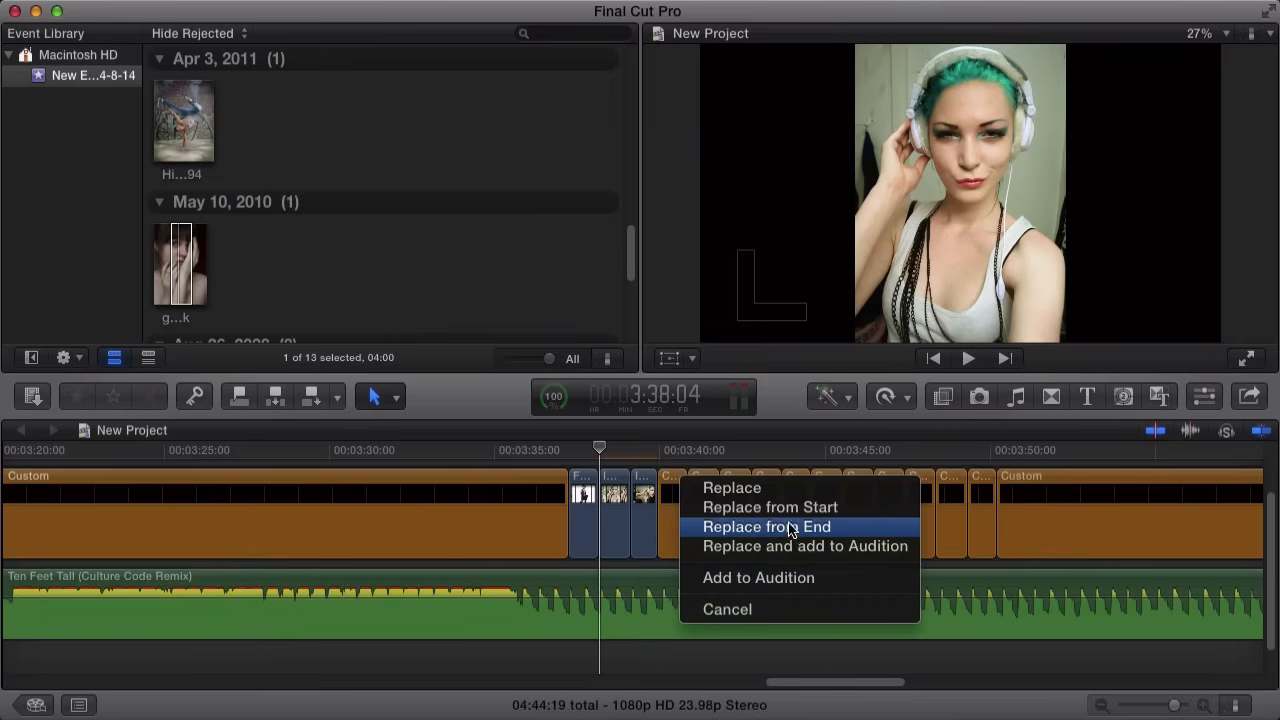
click(766, 527)
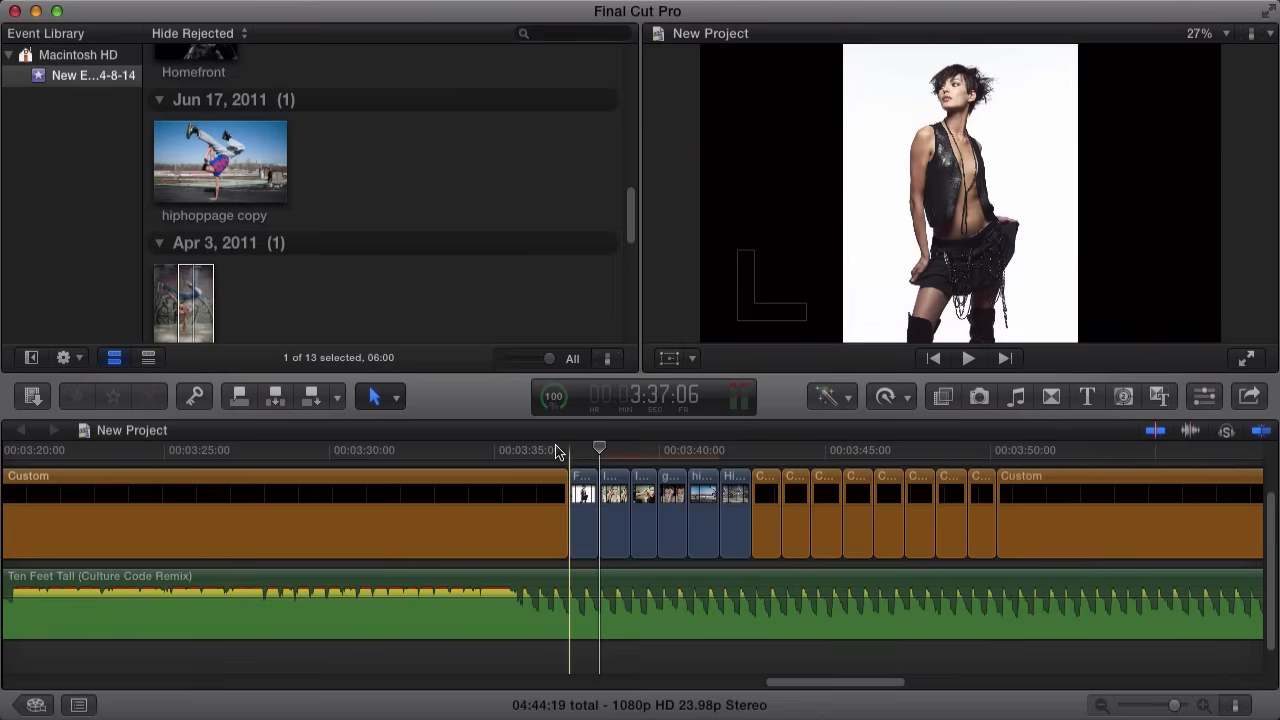
- Replace the eighth and ninth beat clips with framed man photos, keeping their beat lengths
click(967, 358)
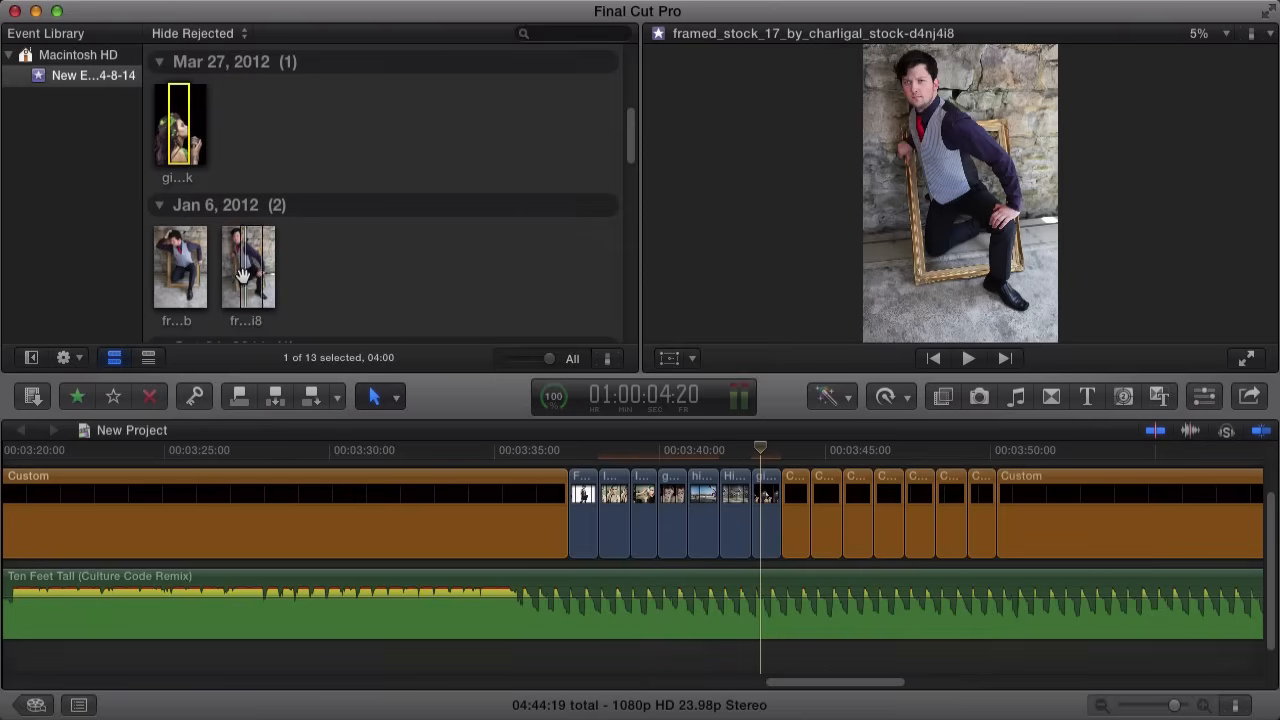
click(248, 265)
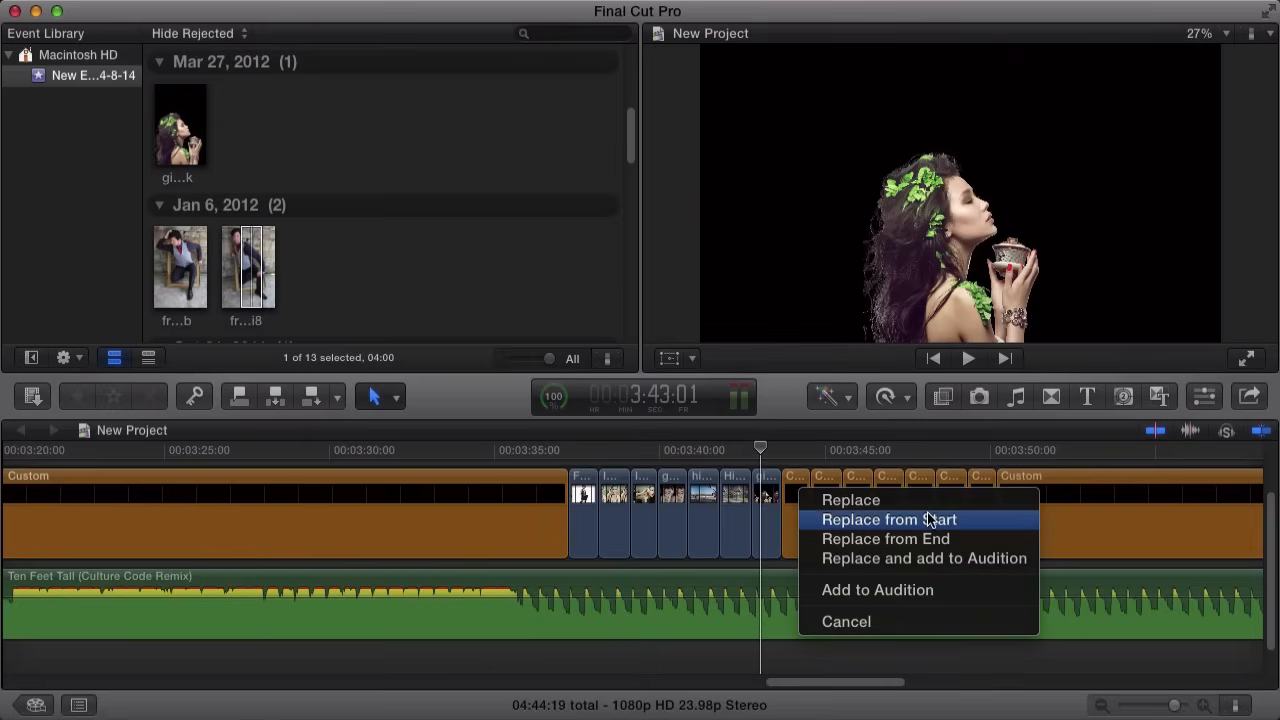
click(888, 519)
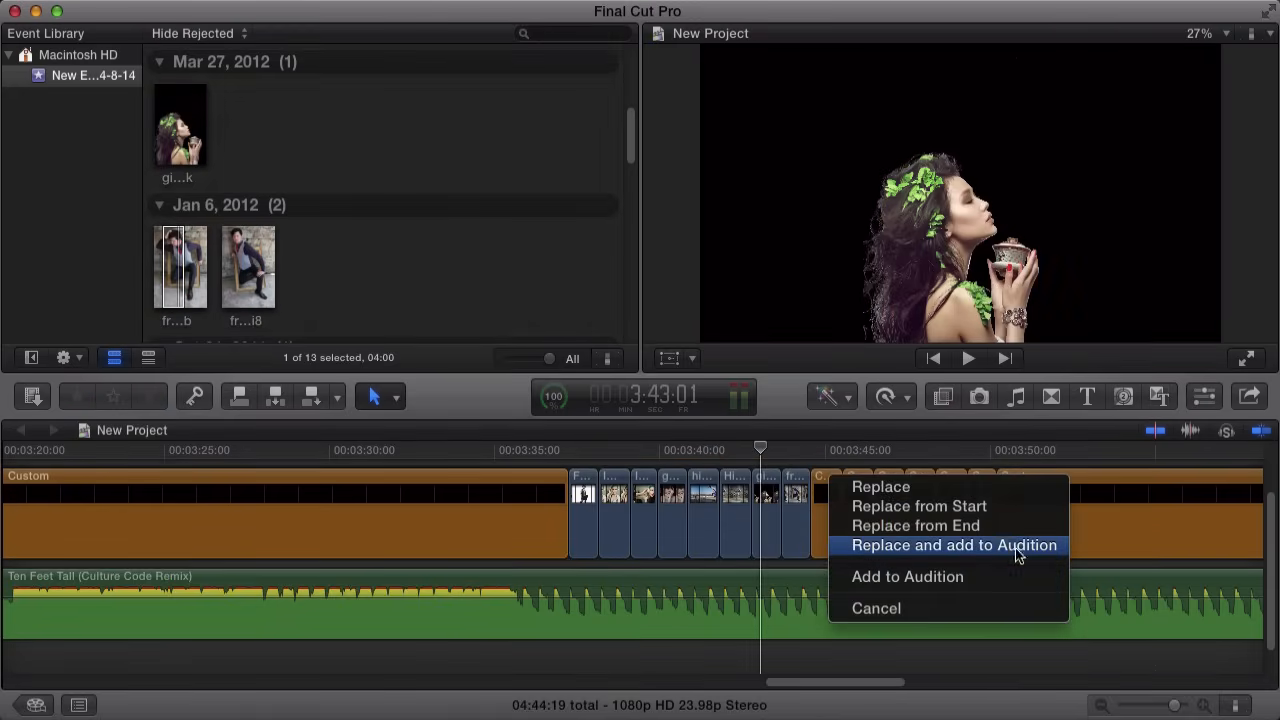
click(953, 545)
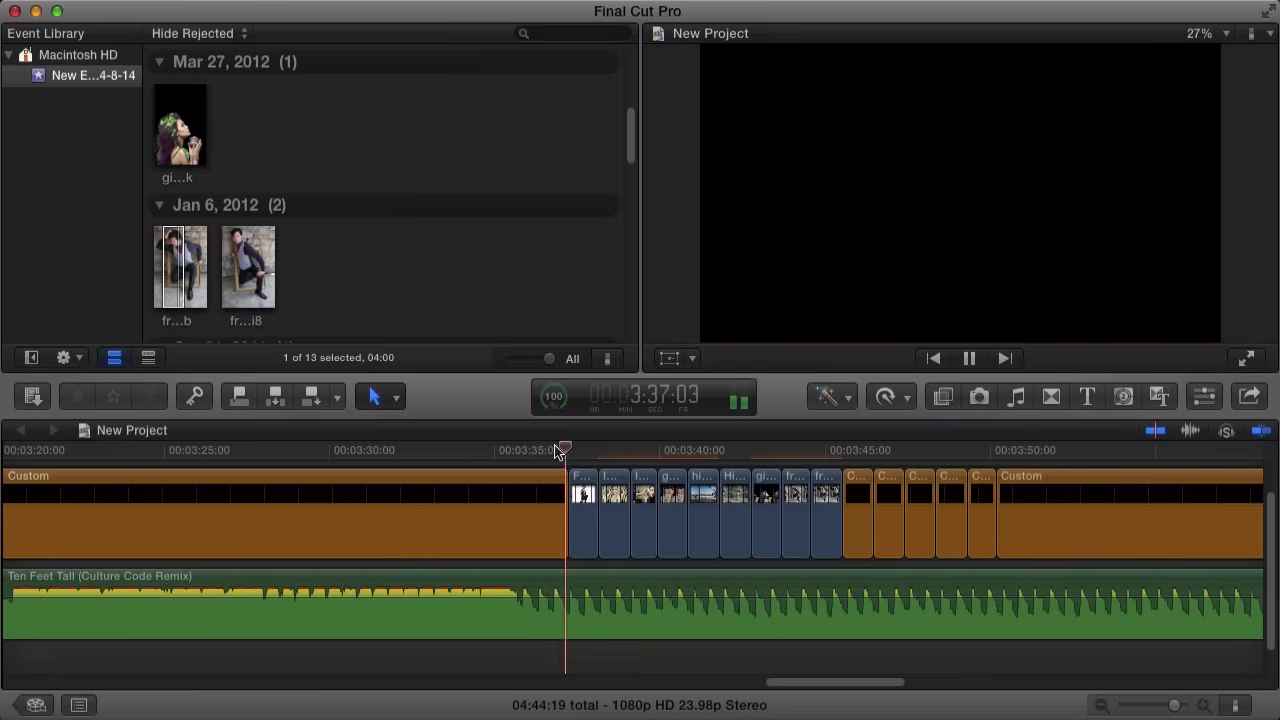
click(967, 357)
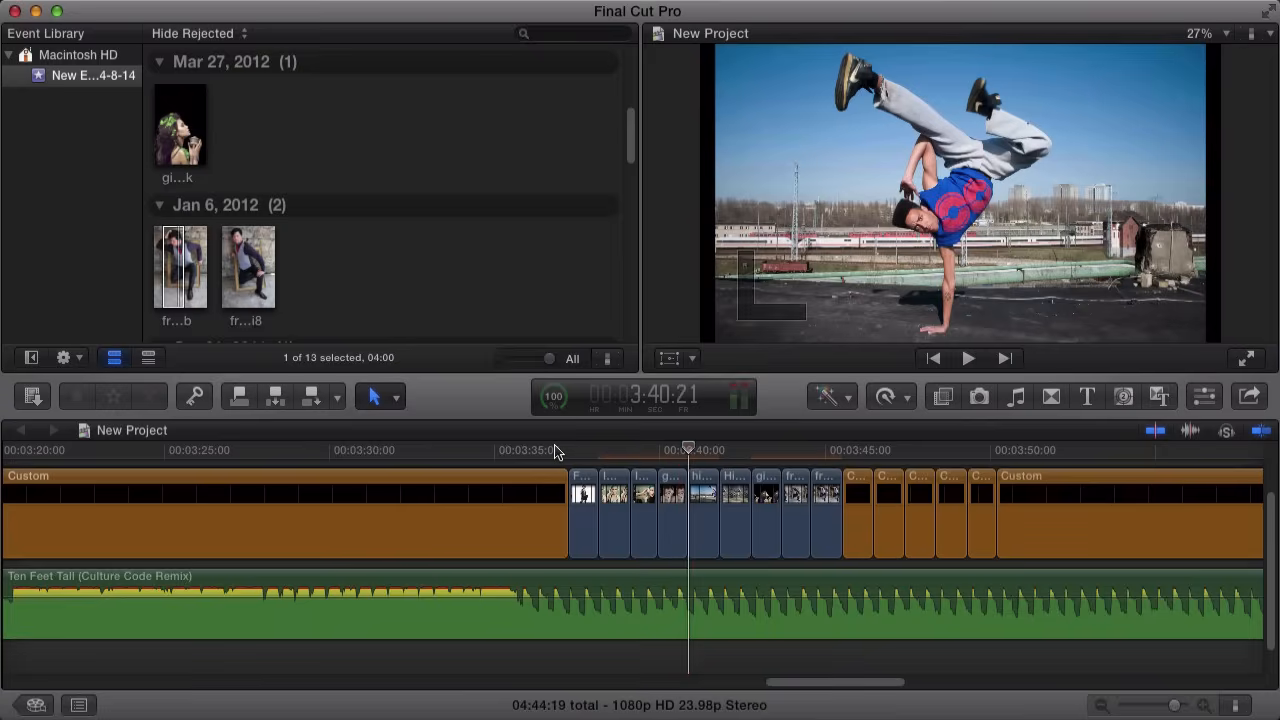
drag(690, 449, 570, 449)
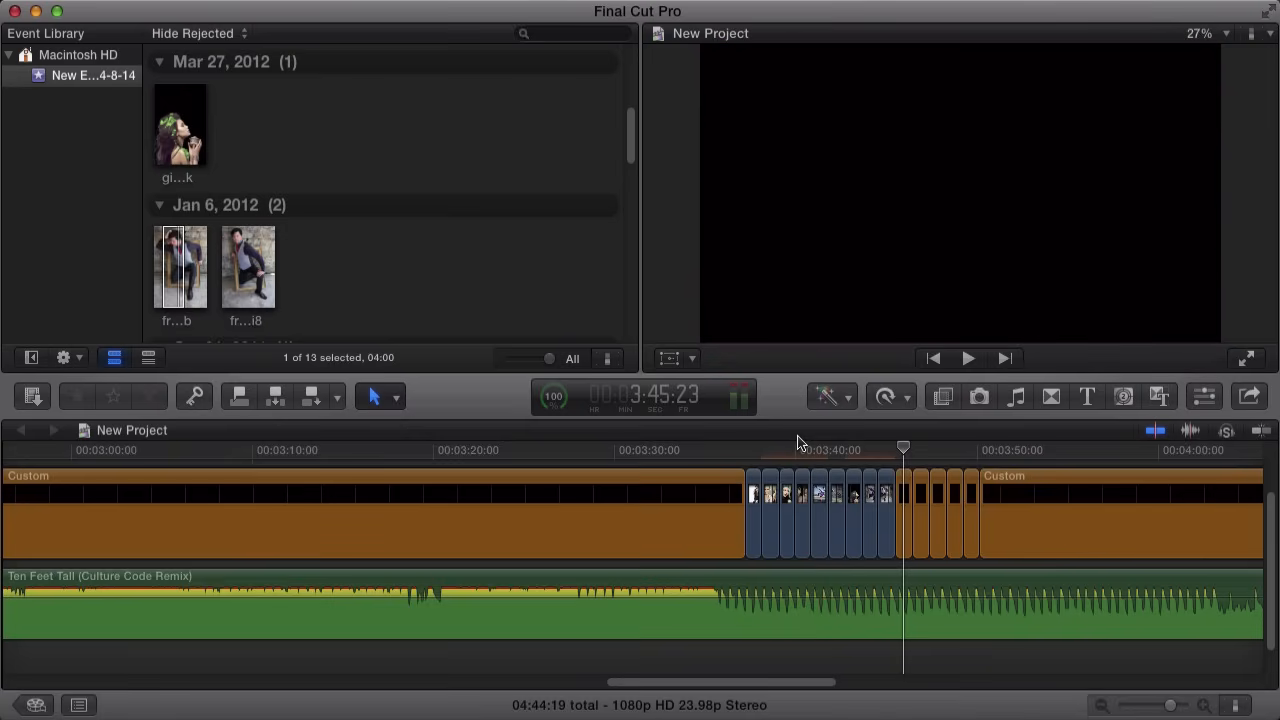
click(787, 590)
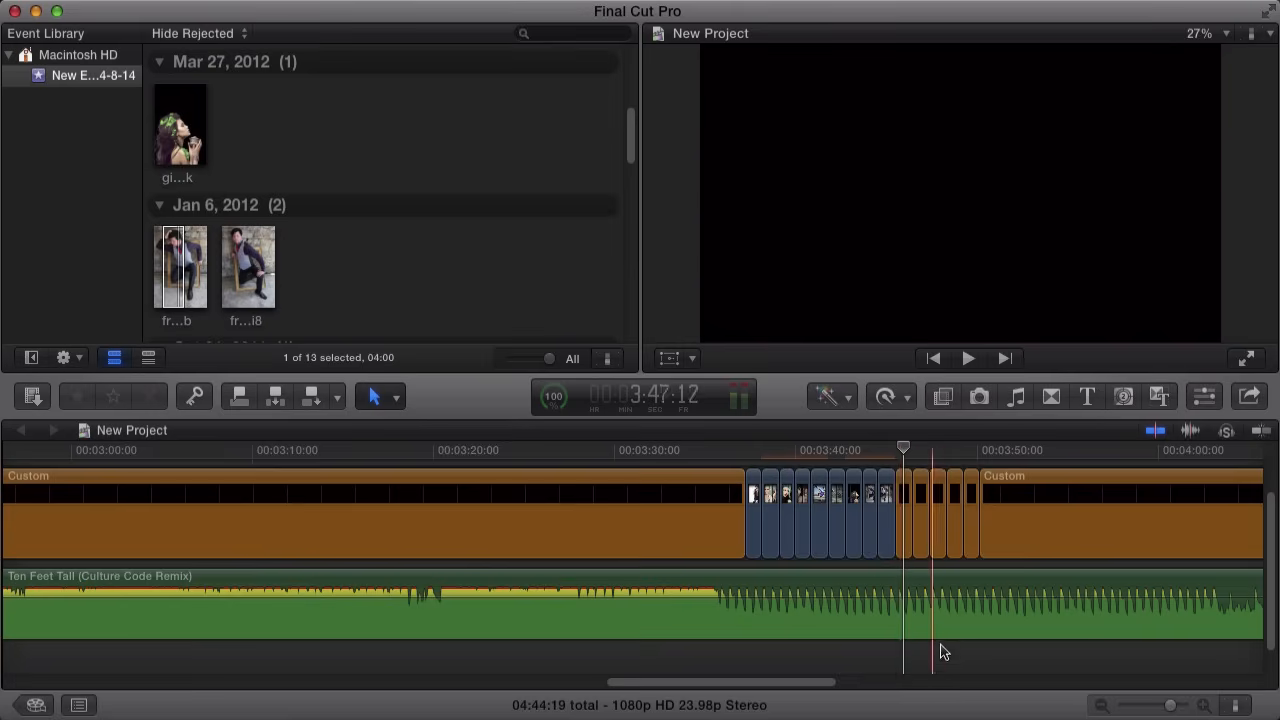
click(810, 460)
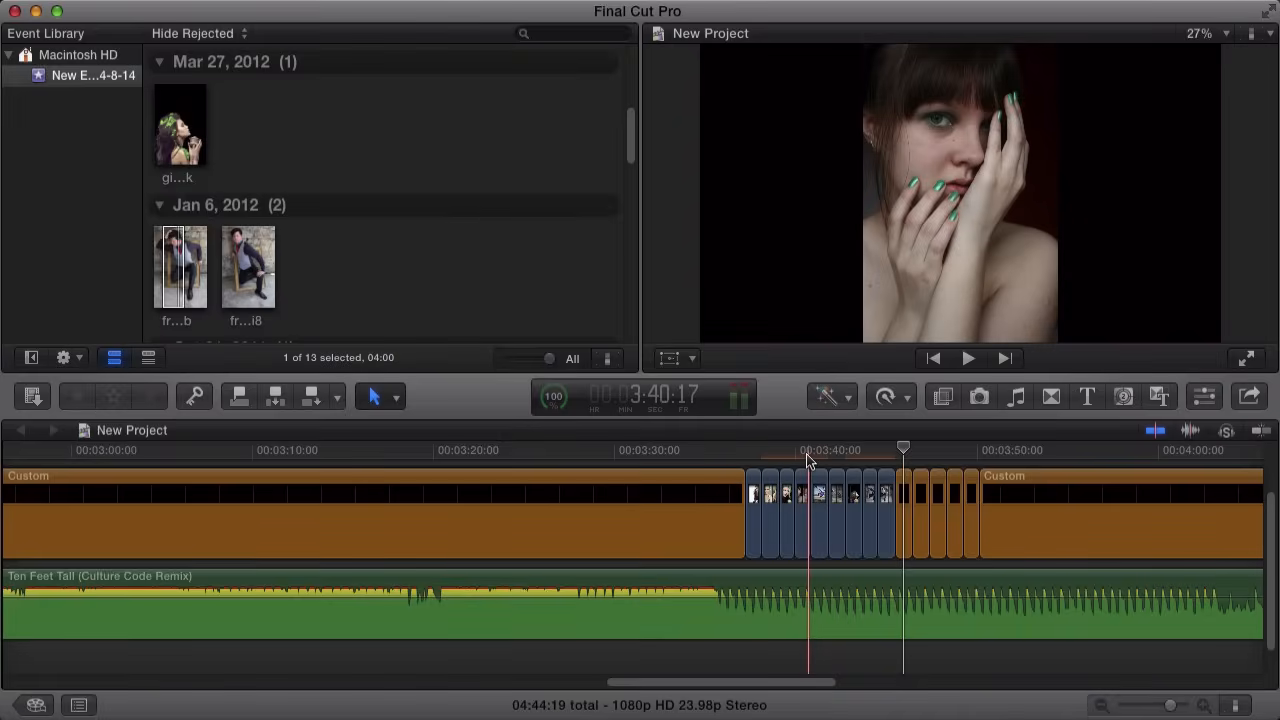